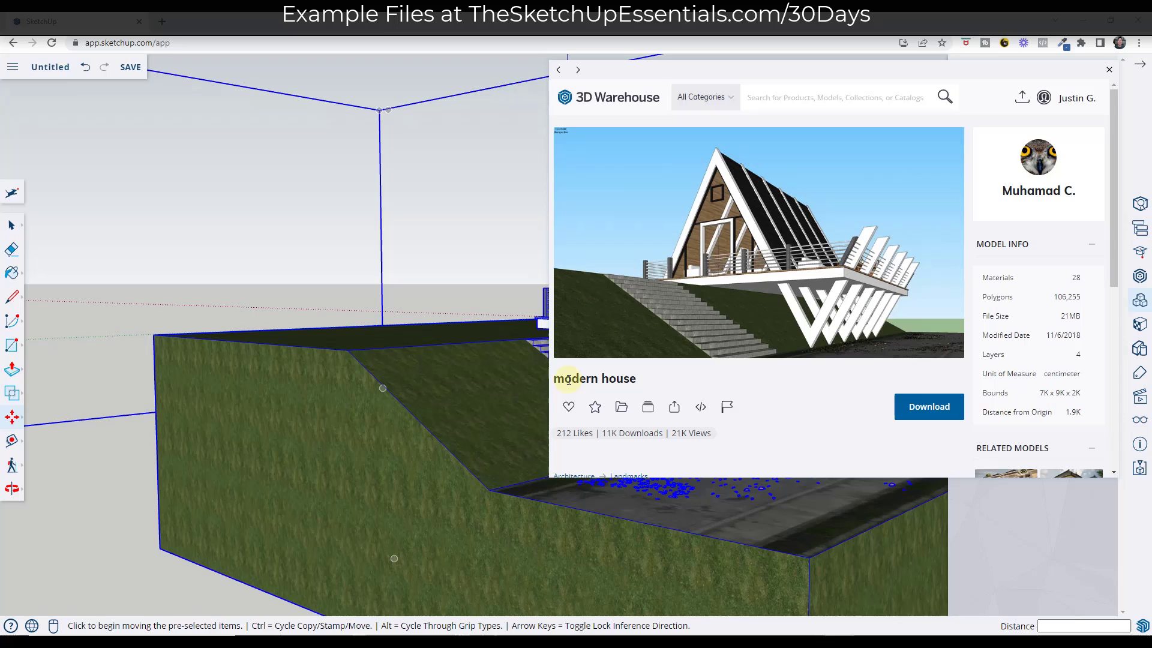
mouse_move(1037, 159)
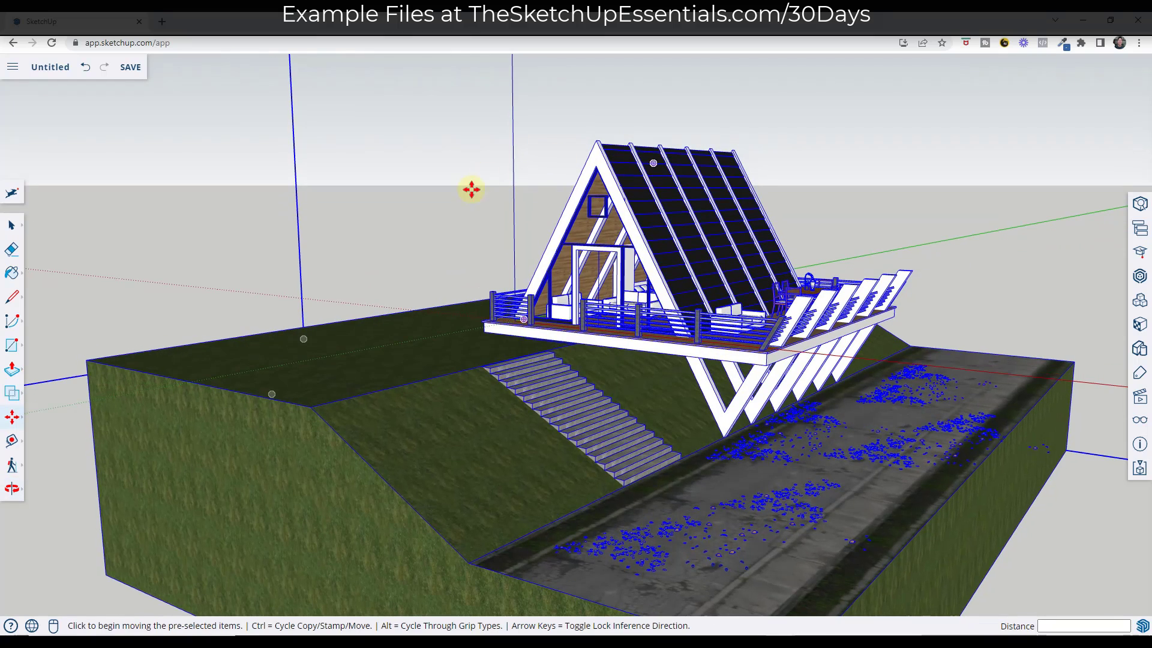
mouse_move(647, 278)
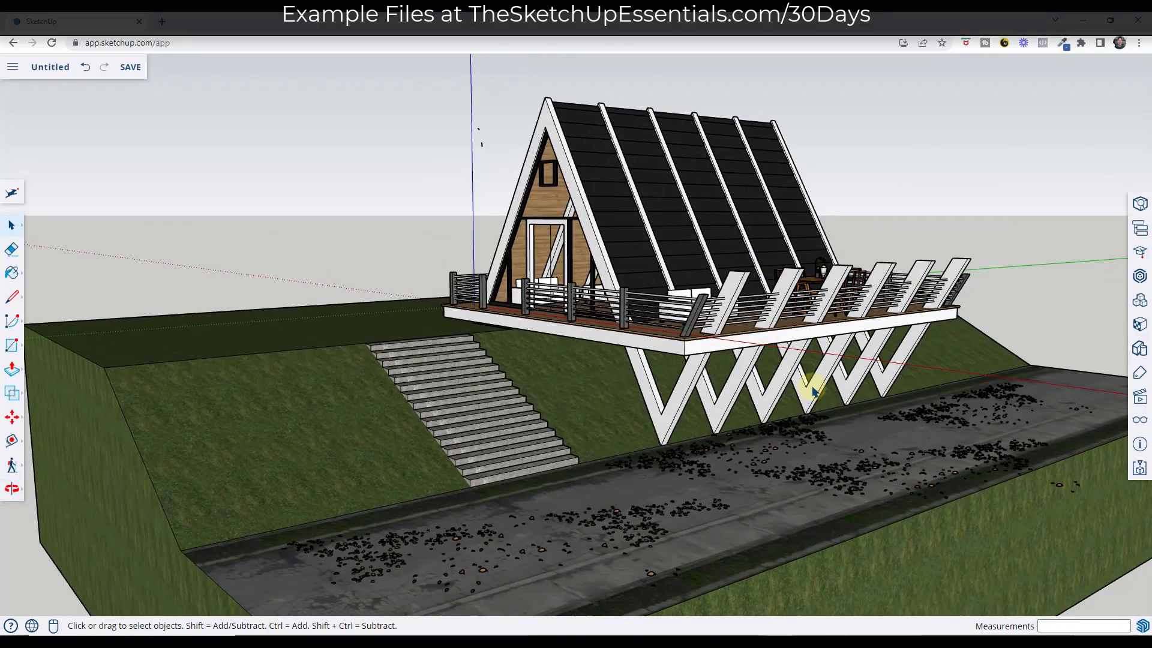
mouse_move(804, 393)
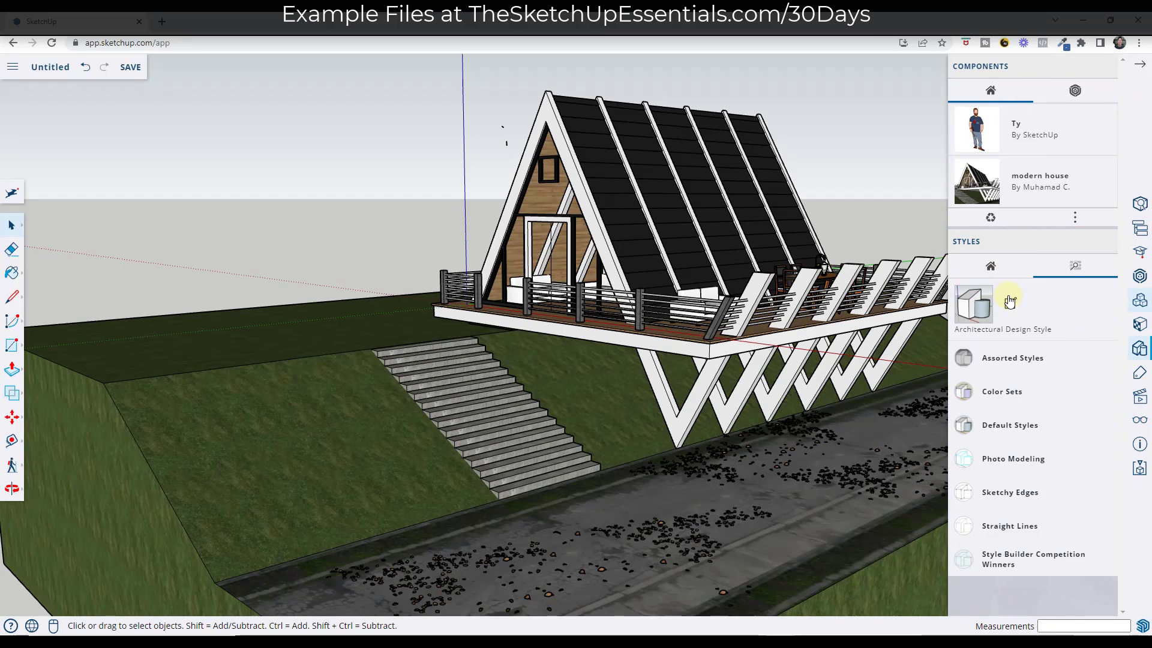
Step: Collapse the other trays and show the empty Scenes panel beside the A-frame house
left_click(973, 301)
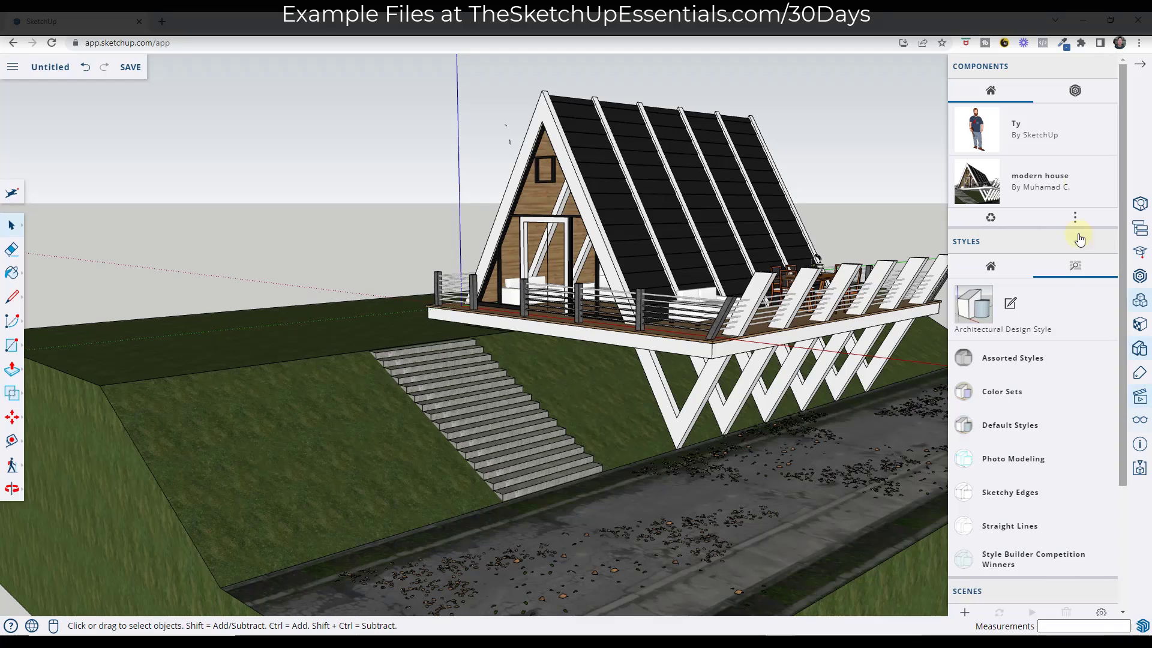
left_click(1103, 66)
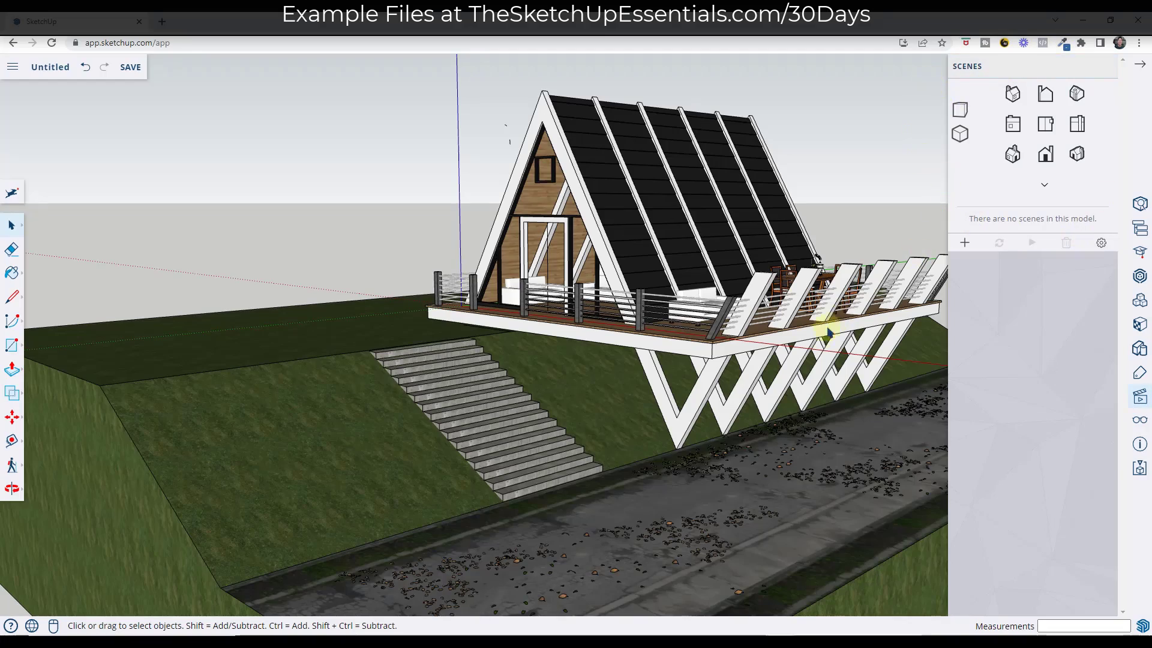
Step: Orbit to an angled close view of the deck and V-shaped supports
left_click_drag(827, 333, 609, 336)
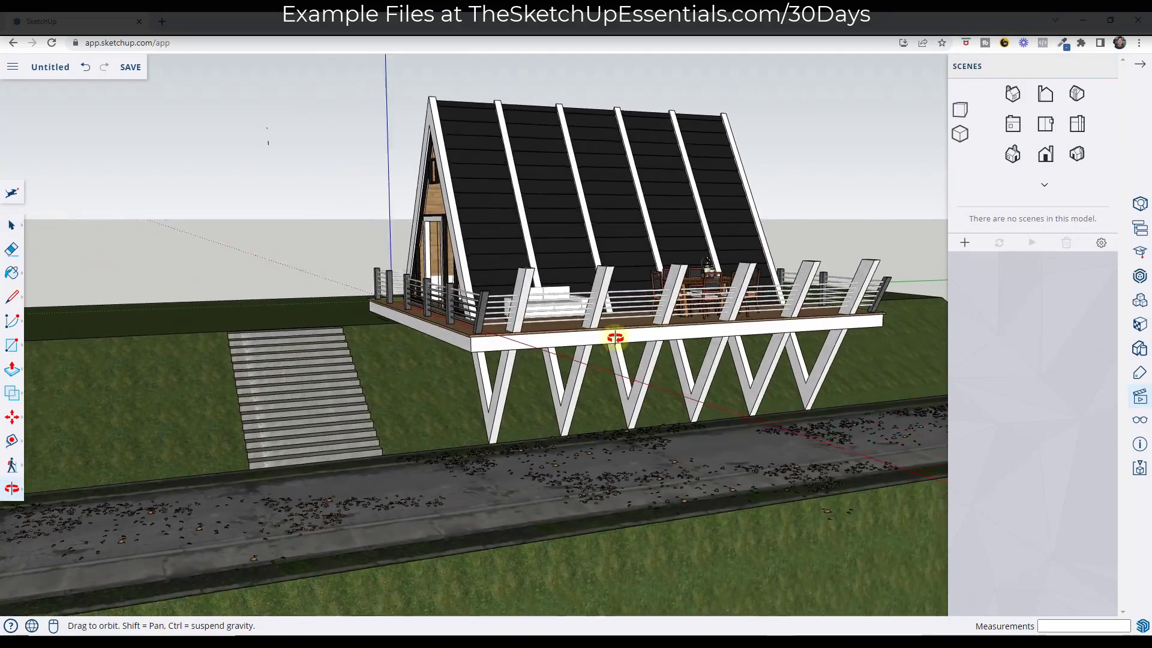
left_click_drag(616, 338, 804, 382)
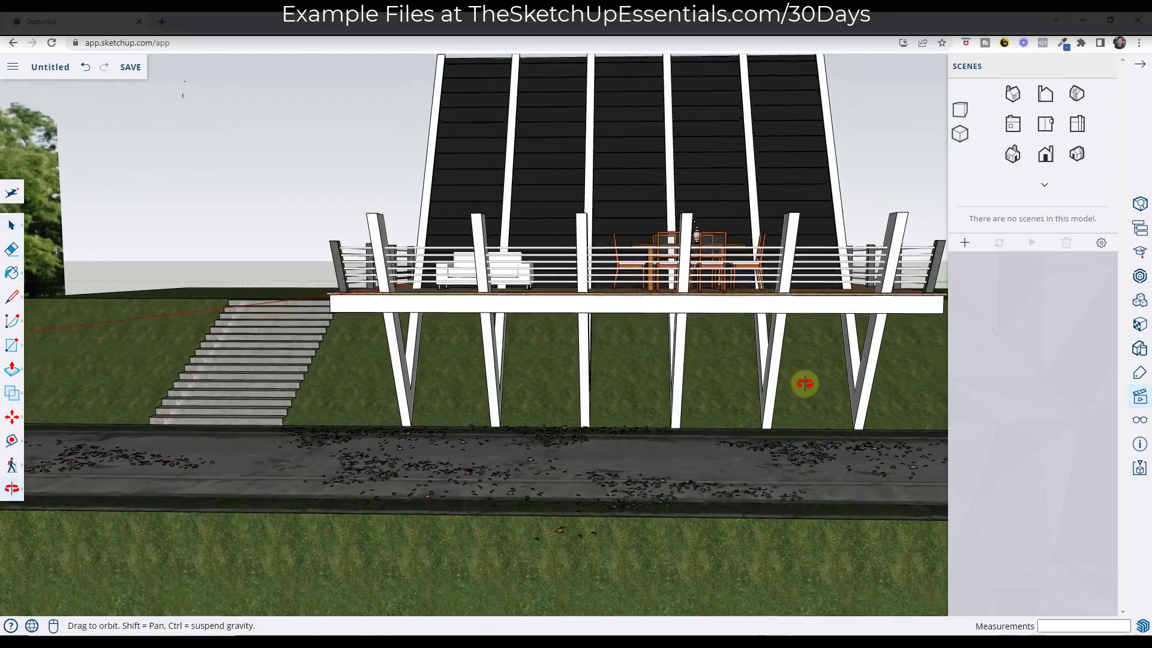
left_click_drag(803, 384, 821, 247)
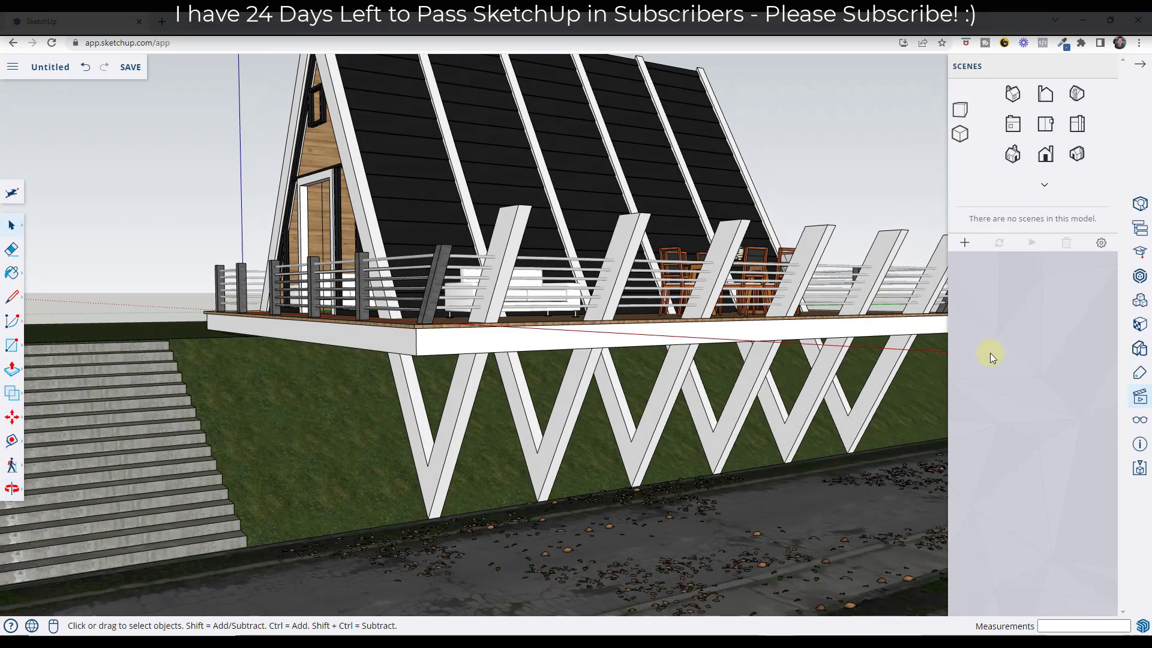
mouse_move(963, 242)
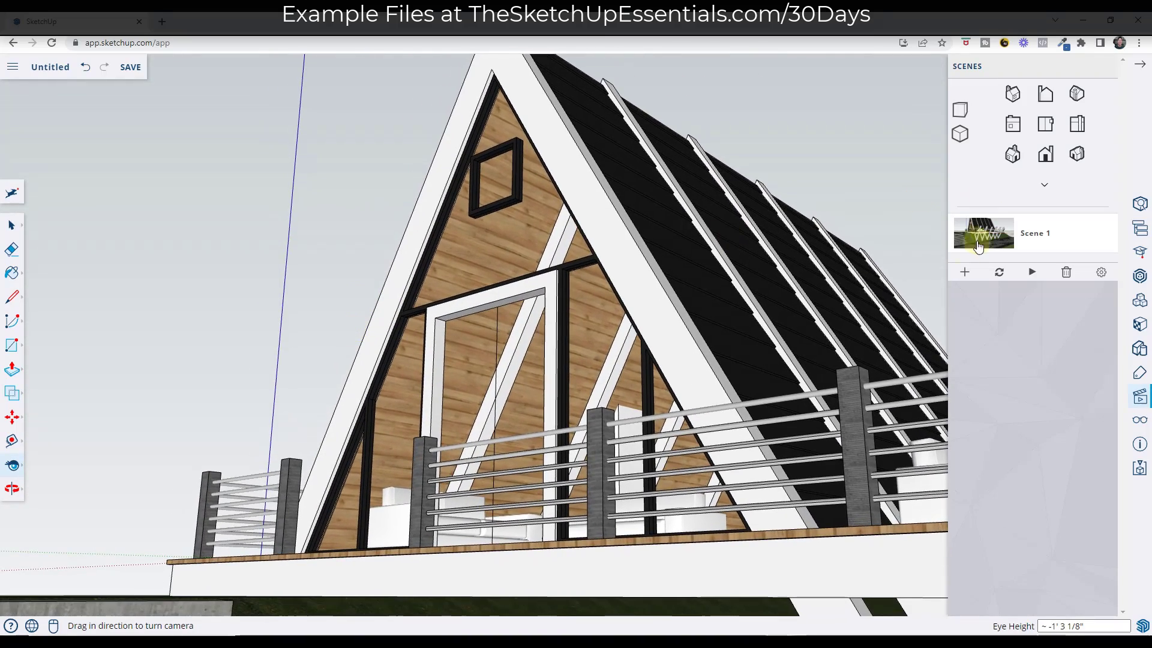
mouse_move(965, 277)
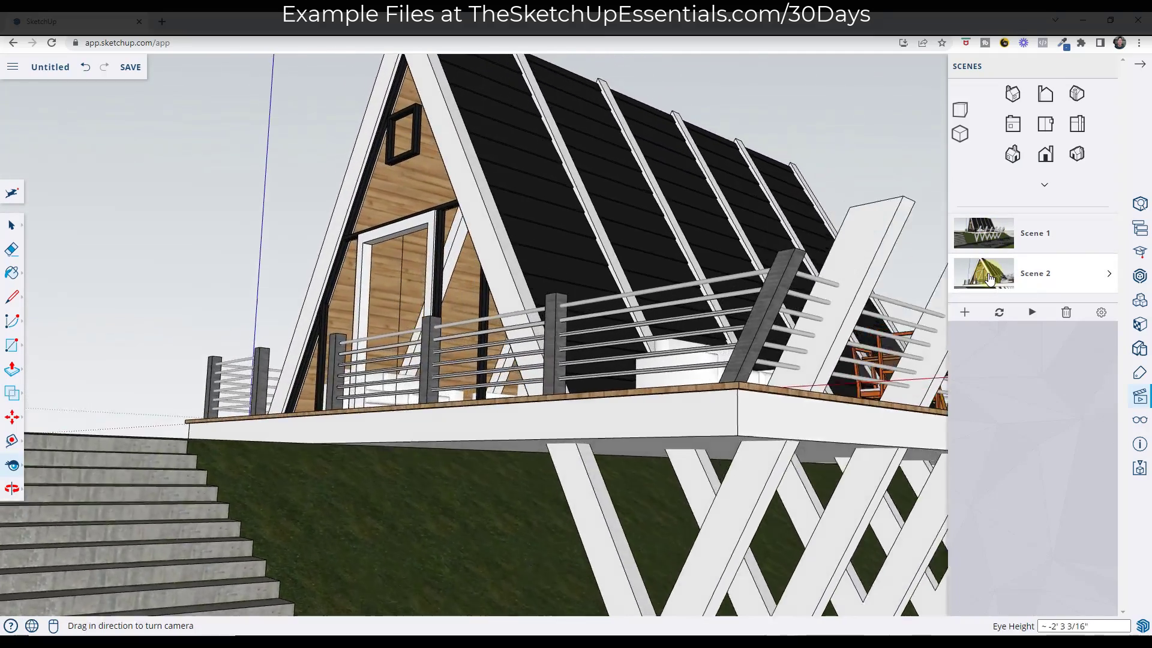
Step: Turn scene transitions off in the animation settings and confirm
left_click(1101, 312)
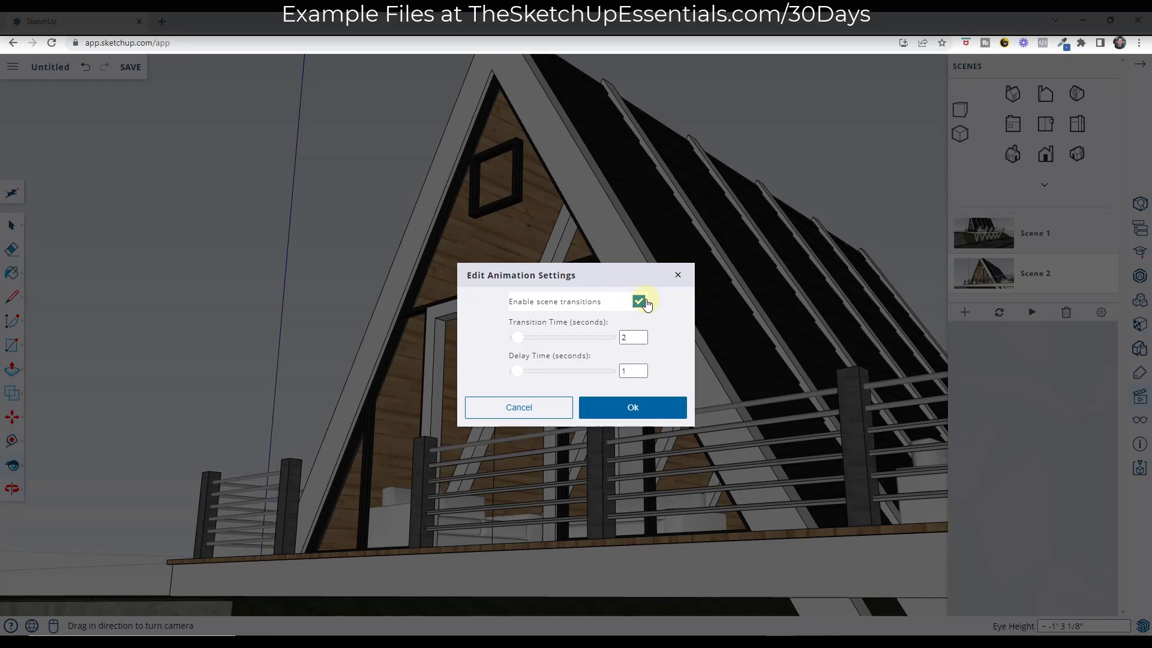
left_click(637, 301)
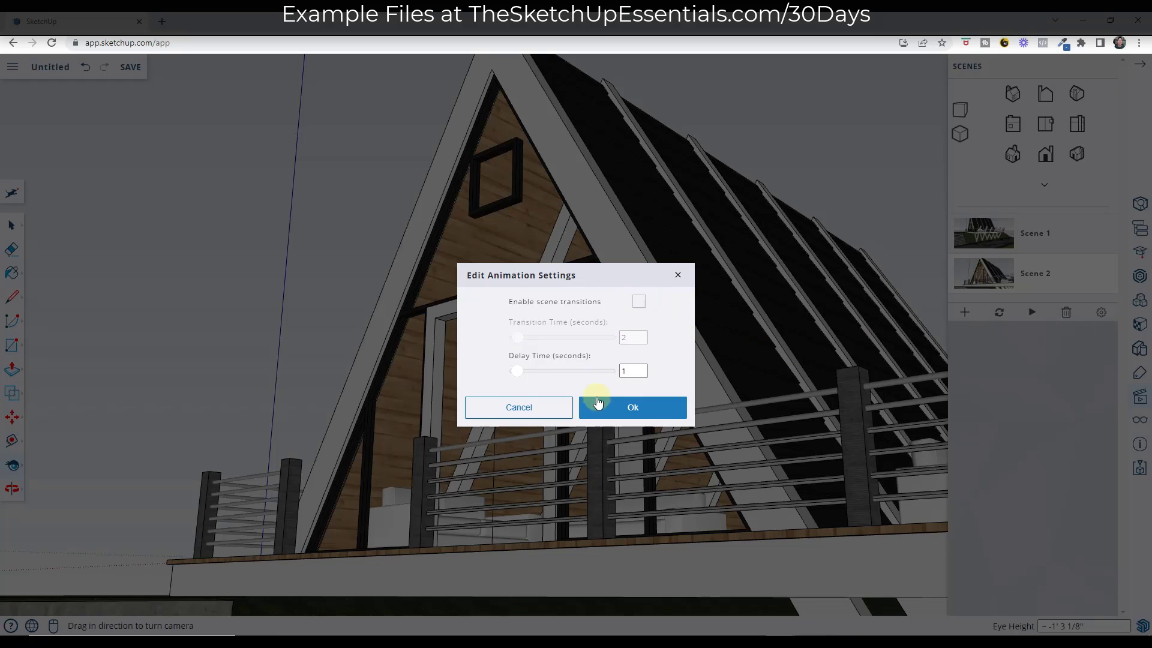
left_click(631, 408)
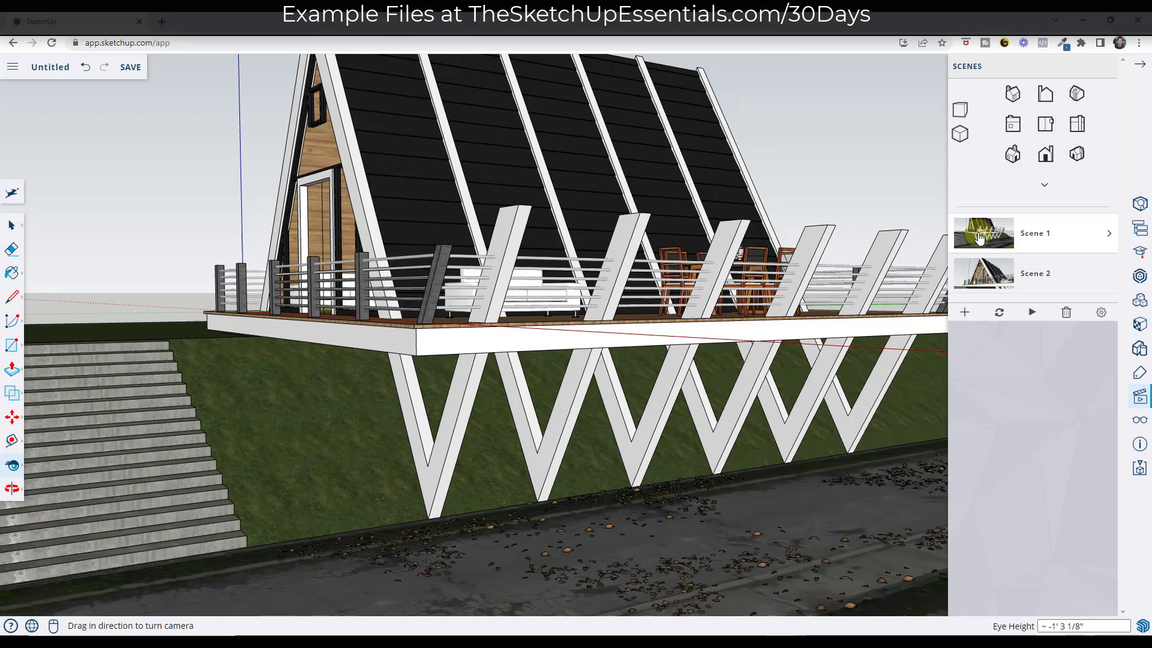
Step: Re-enable scene transitions with a 5-second transition time
left_click(1100, 312)
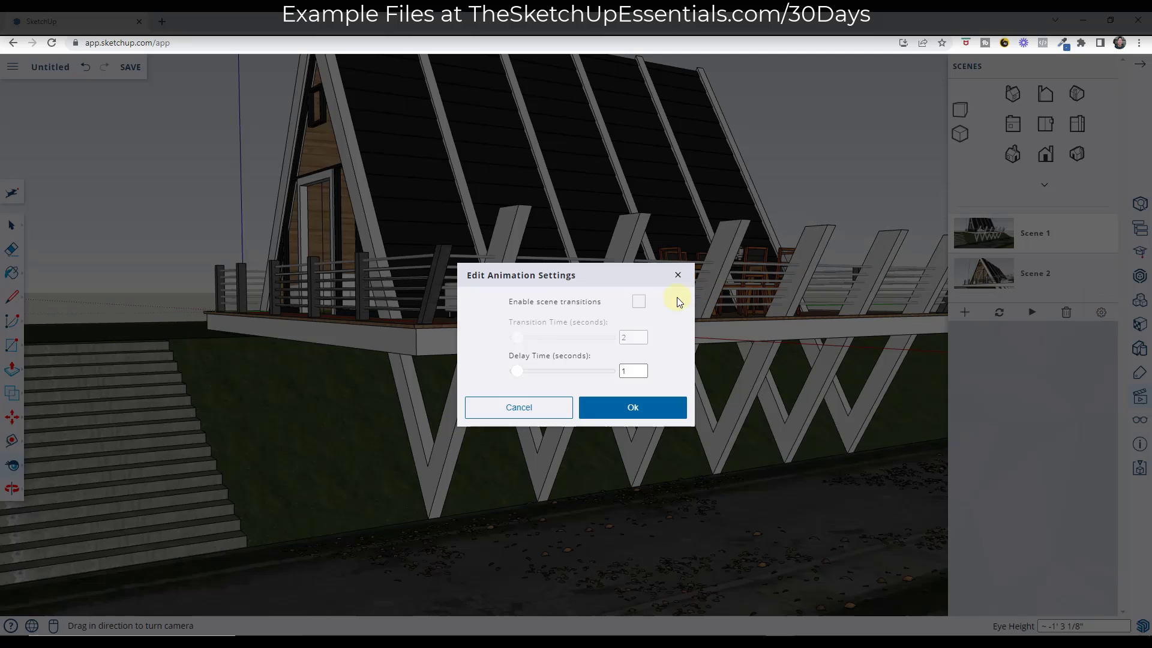
left_click(637, 301)
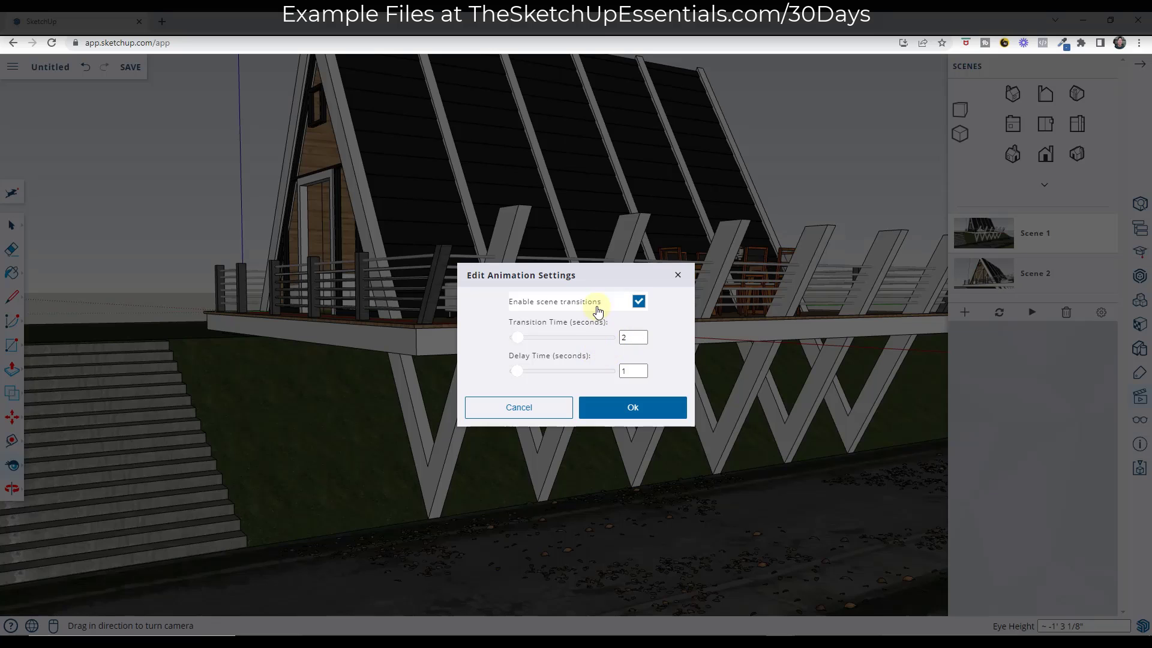
mouse_move(525, 339)
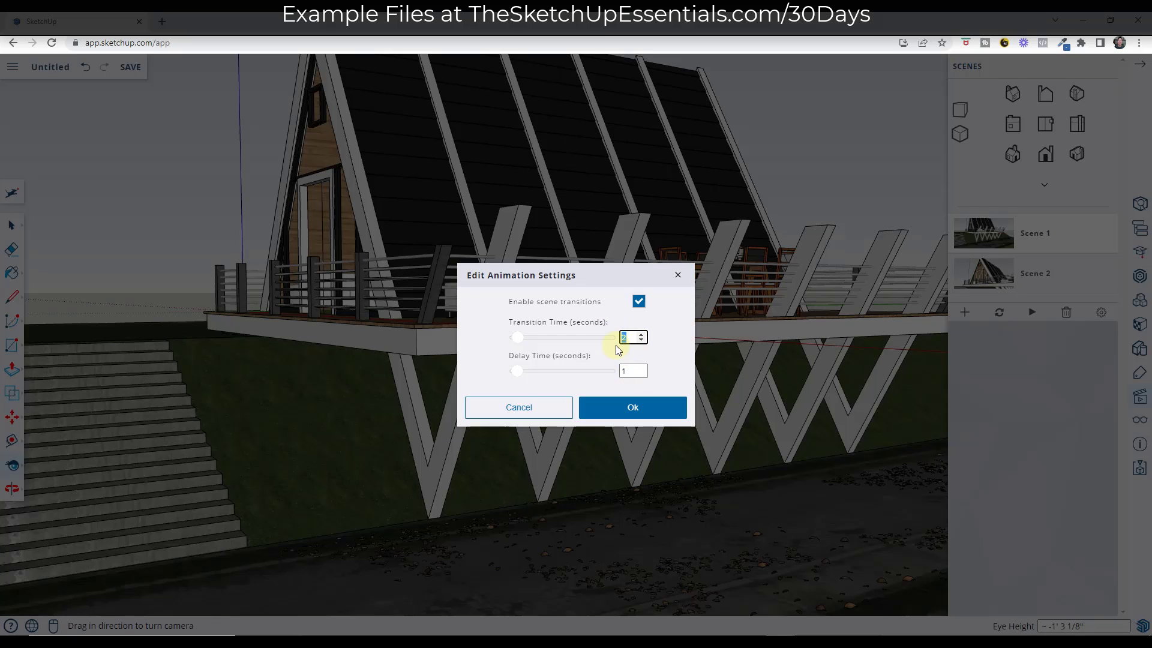
type("5")
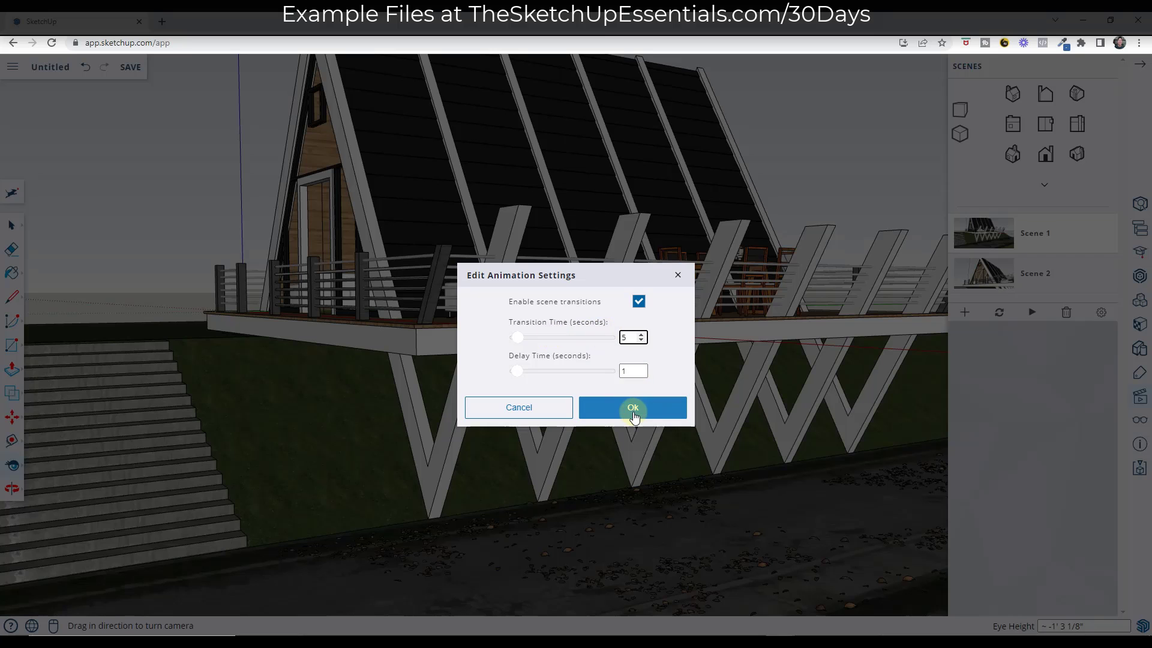
left_click(632, 408)
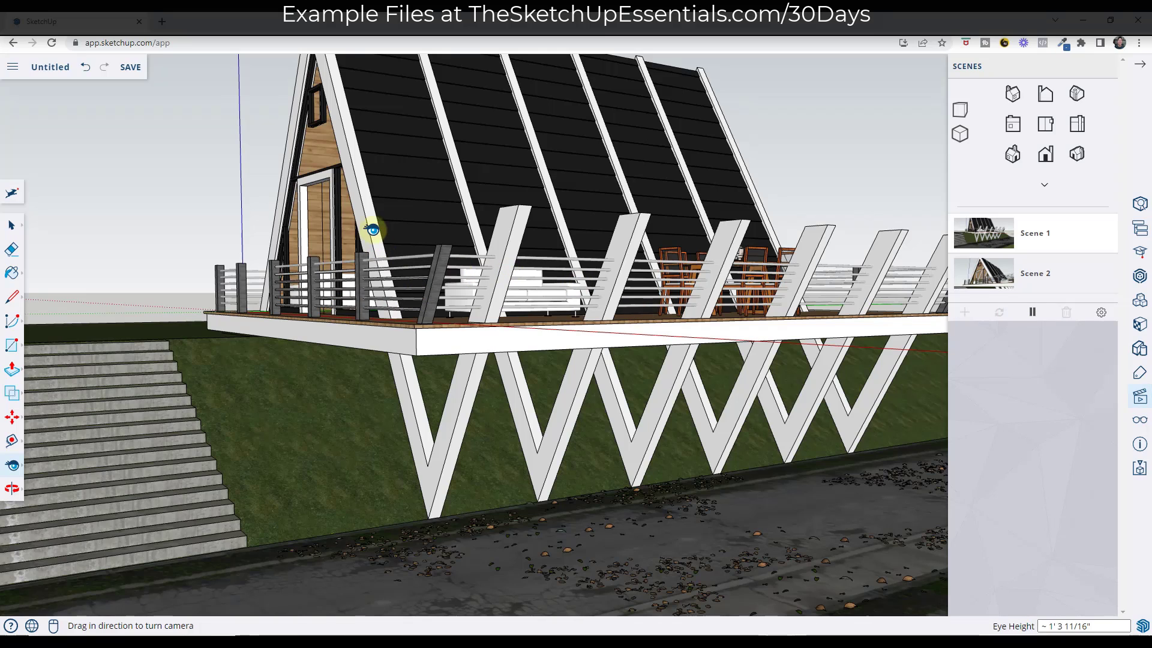
mouse_move(1003, 246)
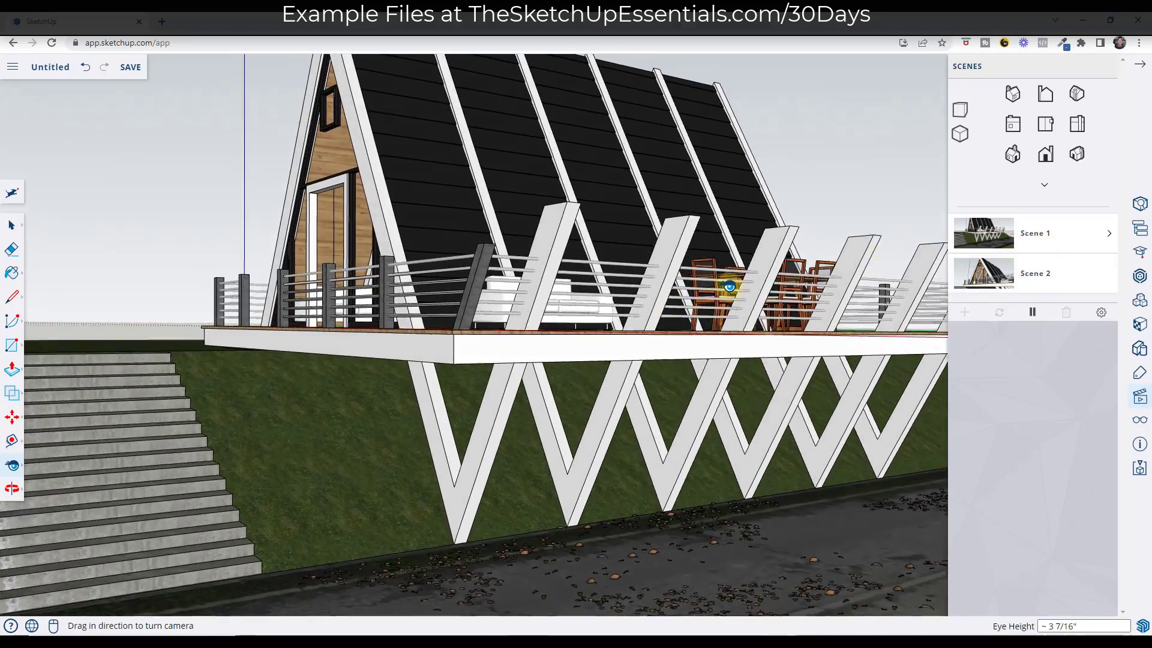
Step: Shorten the transition time to 3 seconds with a 1-second scene delay
left_click_drag(727, 286, 536, 401)
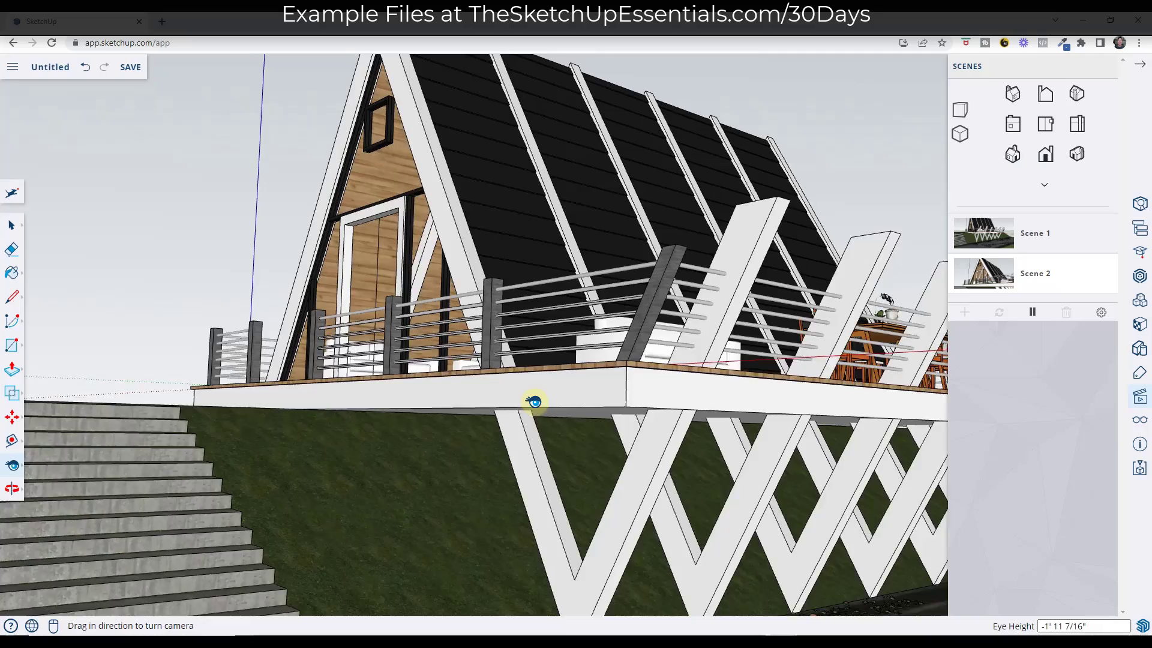
left_click_drag(533, 402, 627, 416)
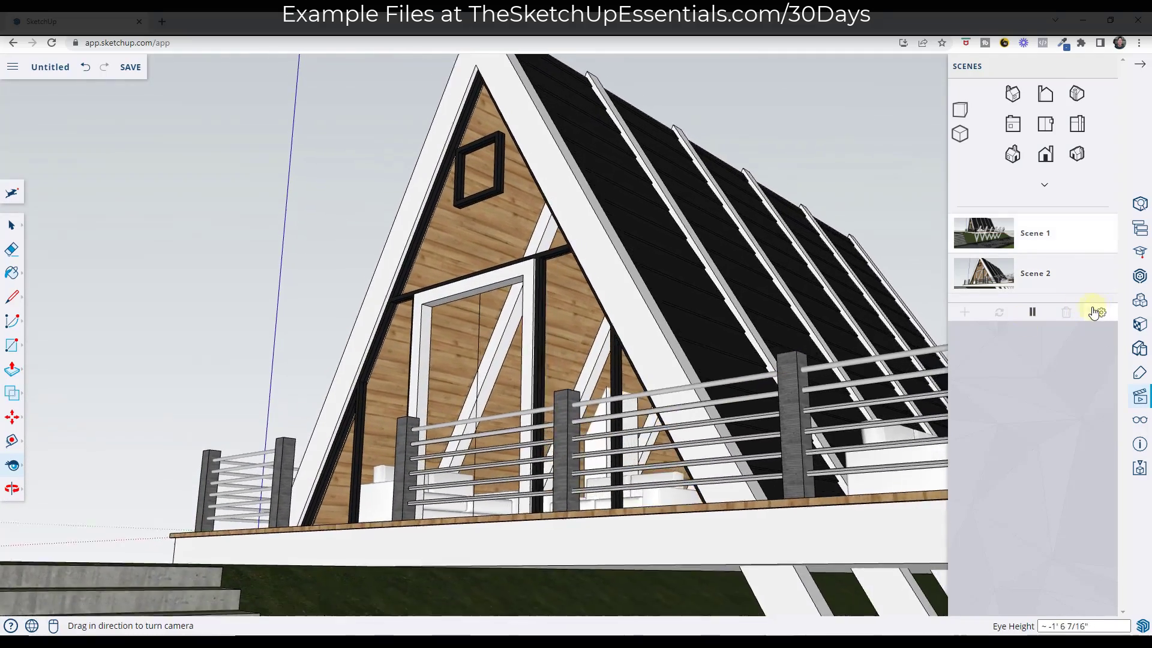
left_click(1098, 312)
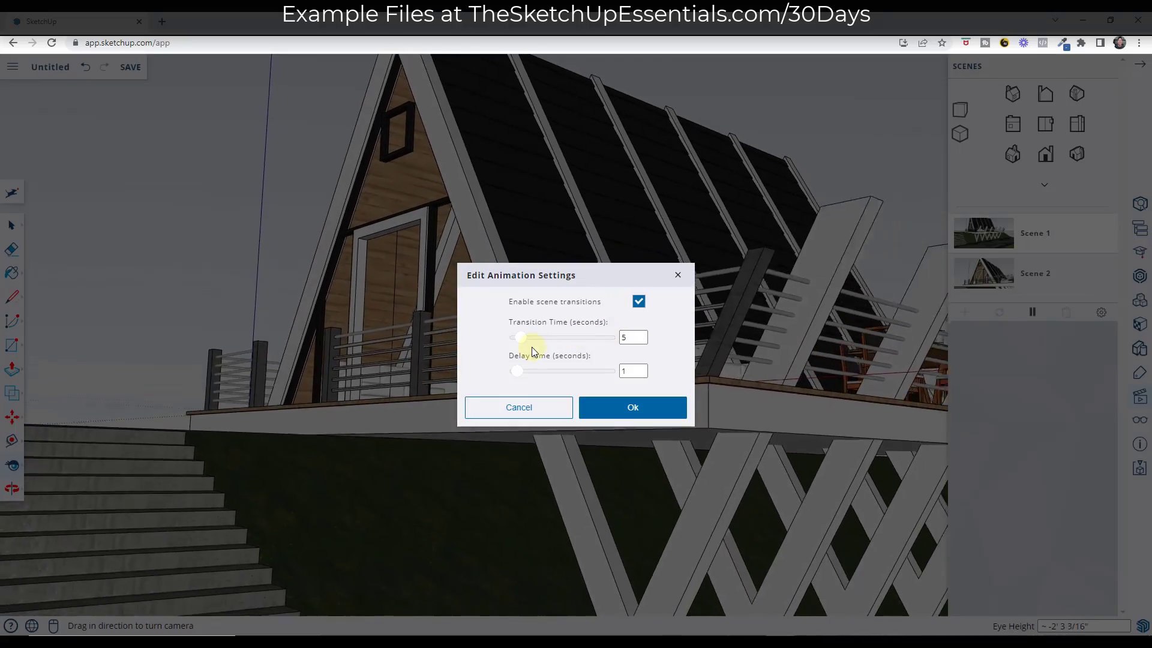
left_click(630, 337)
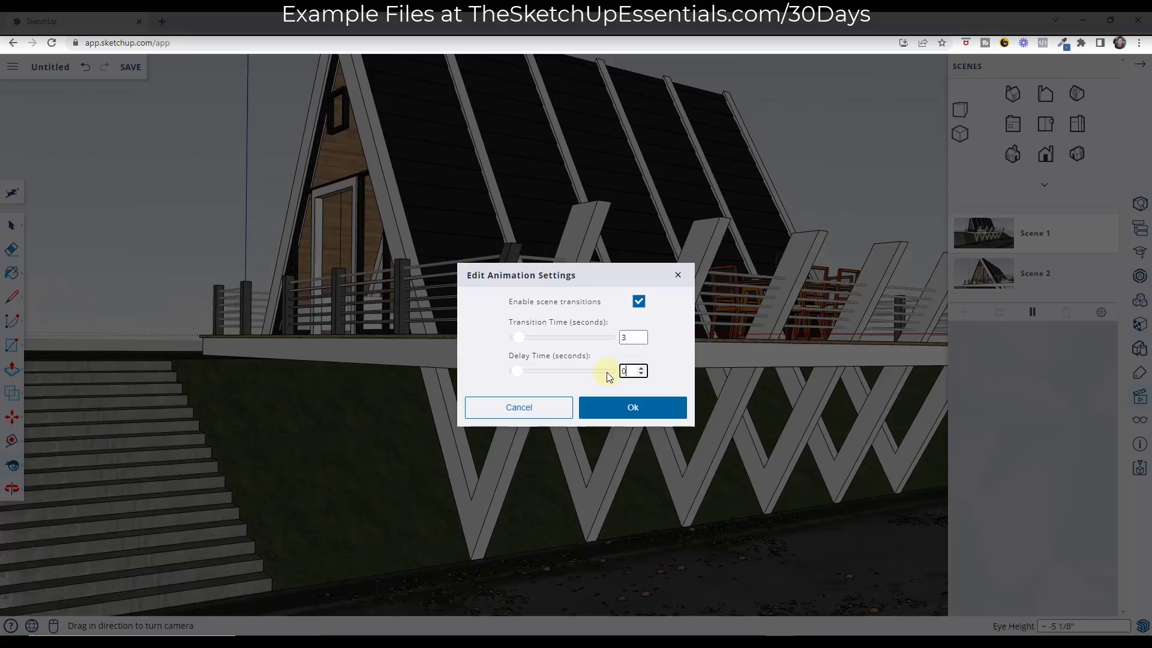
left_click(641, 368)
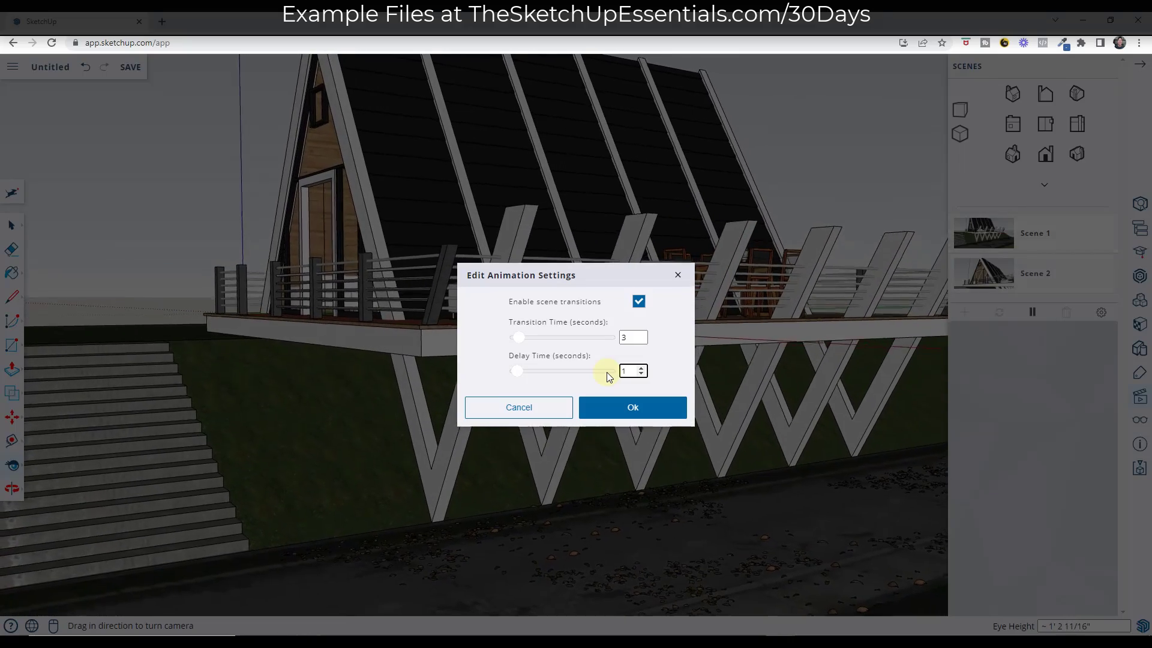
left_click(631, 407)
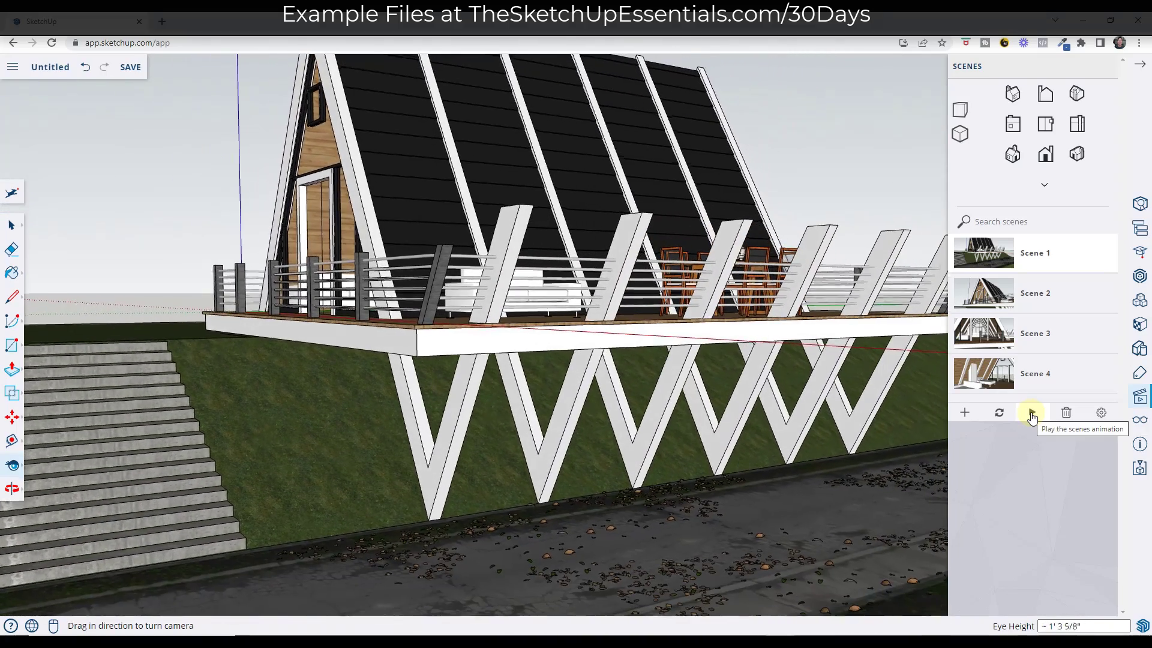
Step: Play the four-scene walkthrough into the bedroom and pause at Scene 4
left_click(1032, 412)
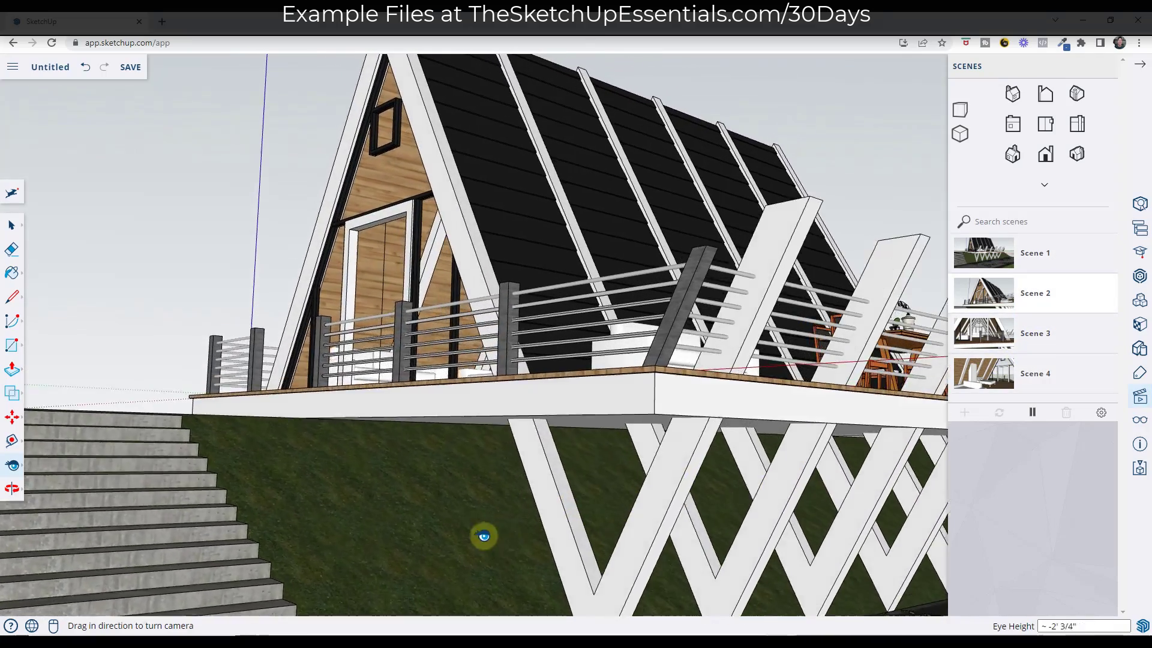
left_click_drag(483, 536, 401, 547)
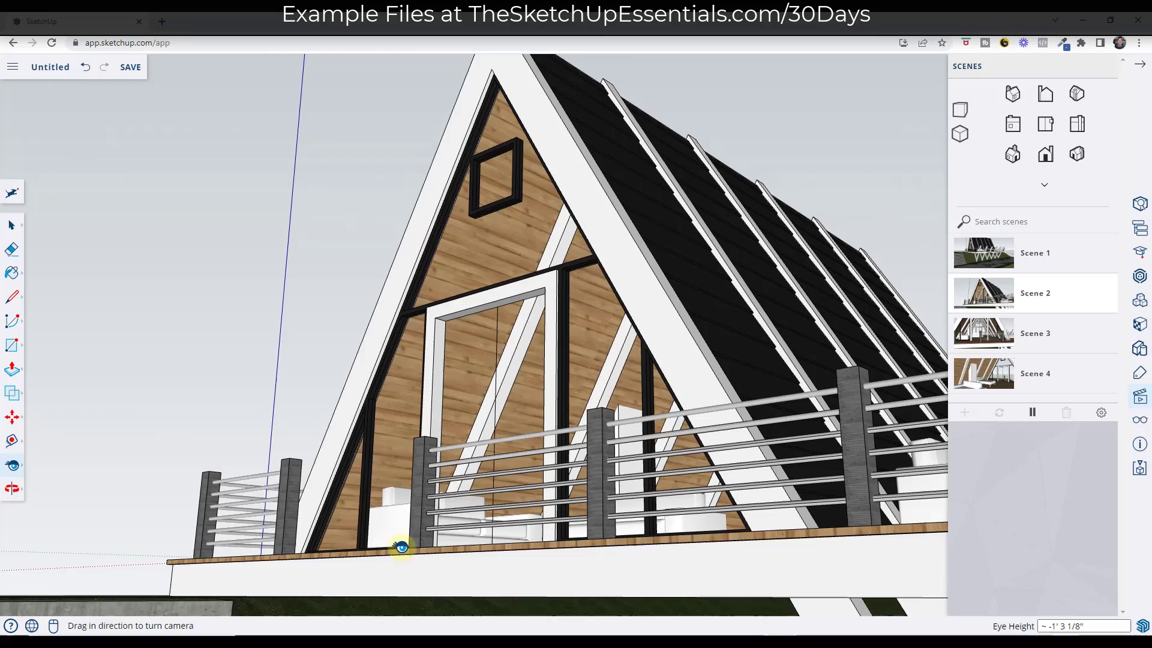
left_click_drag(402, 547, 474, 490)
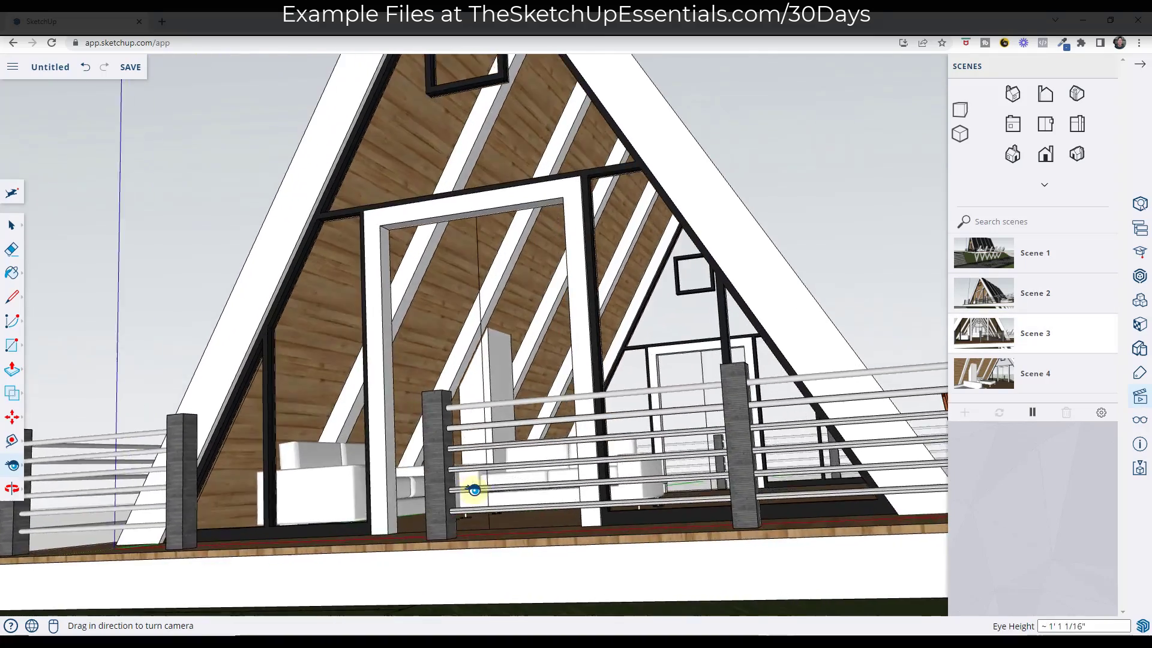
left_click_drag(474, 490, 560, 362)
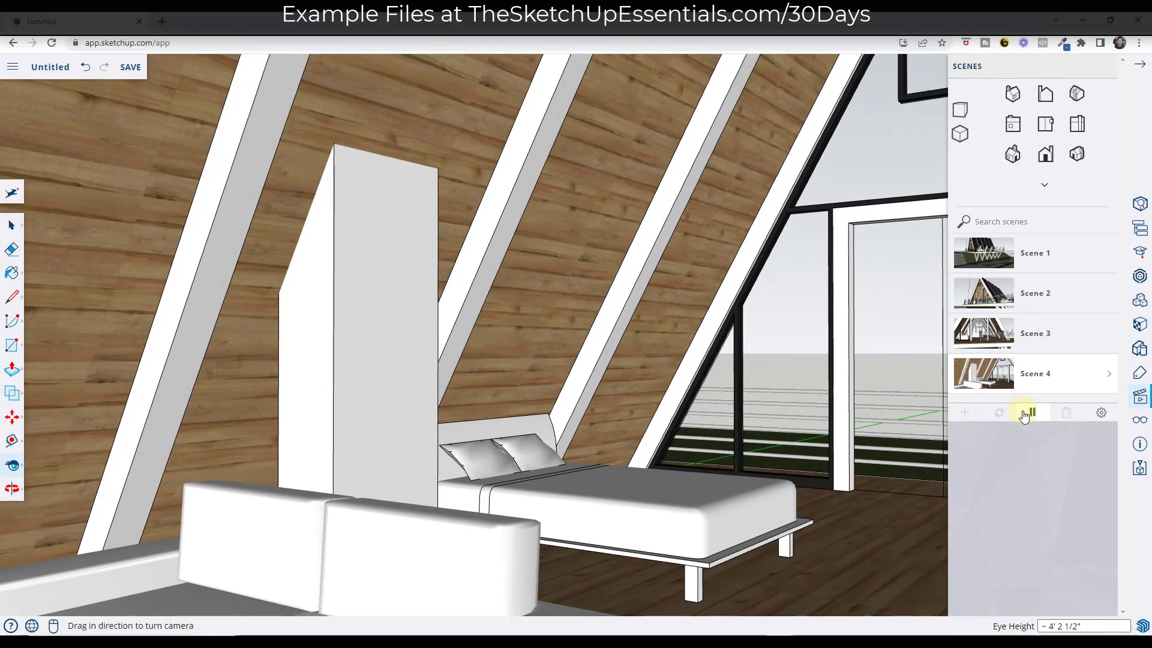
double_click(1035, 373)
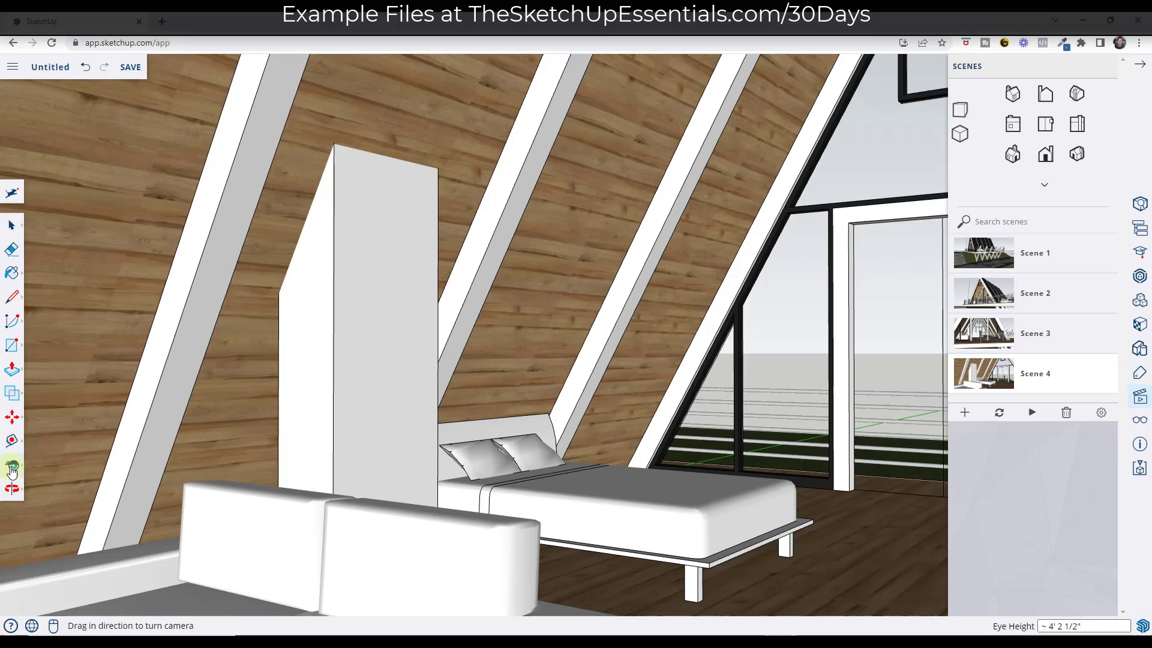
Step: Widen the bedroom view to a 55° field of view and update Scene 4 with it
left_click(12, 440)
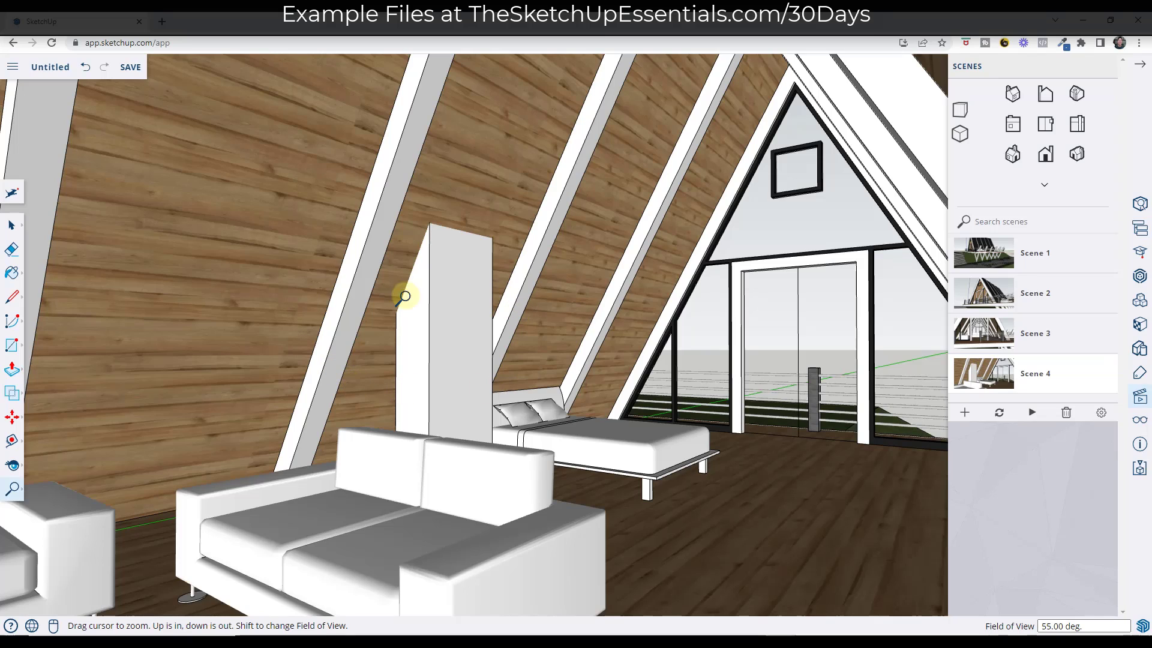
mouse_move(463, 402)
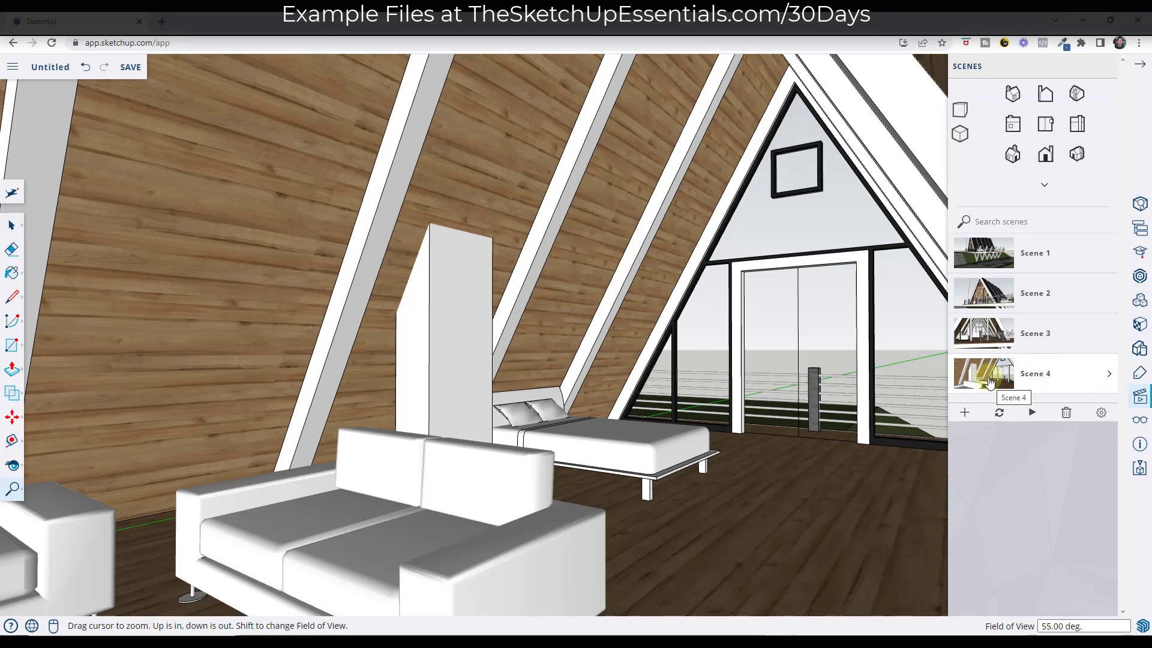
left_click(999, 411)
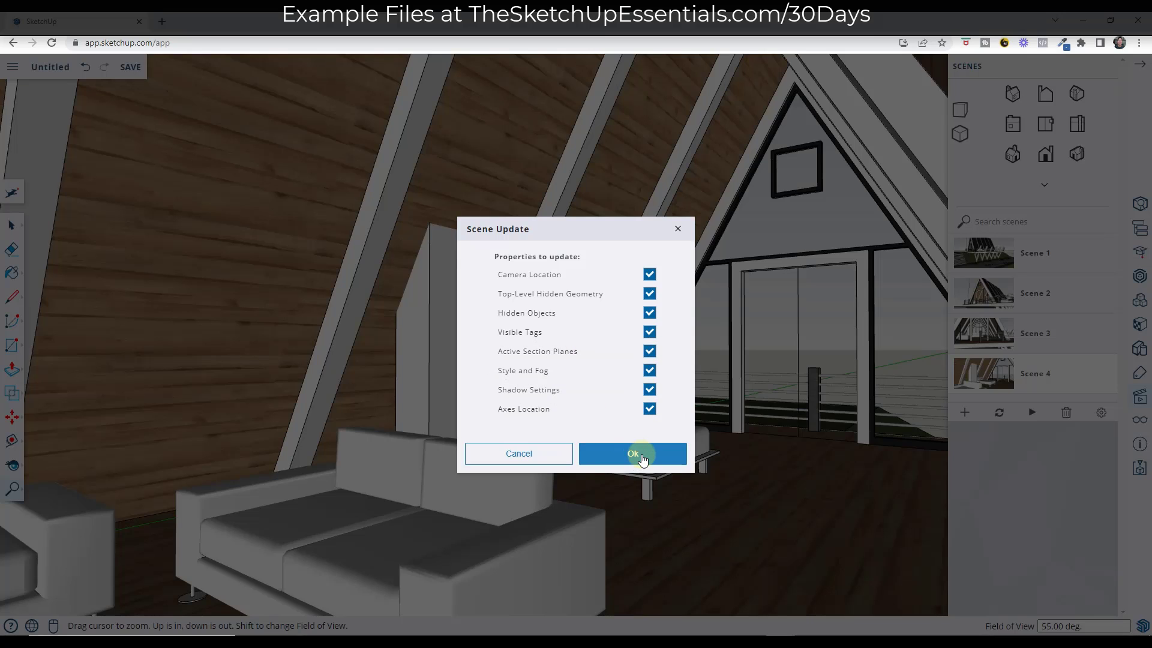
Step: Confirm Scene 4's update, then compare by adjusting the field of view on Scene 3
left_click(633, 453)
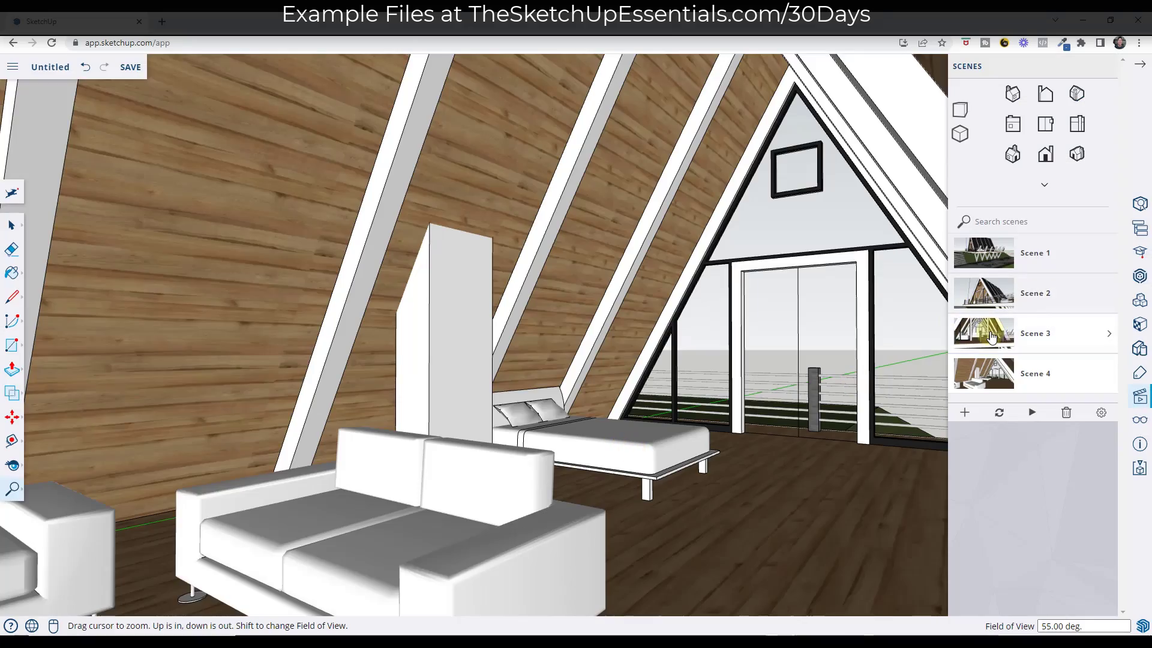
left_click(1035, 373)
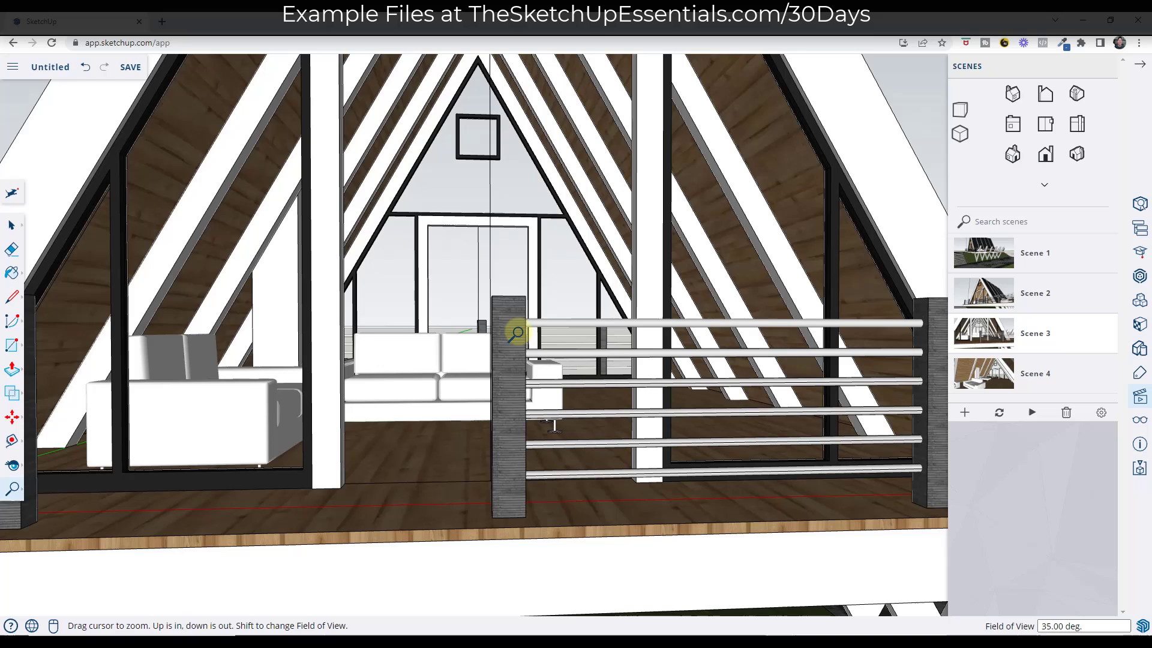
mouse_move(977, 332)
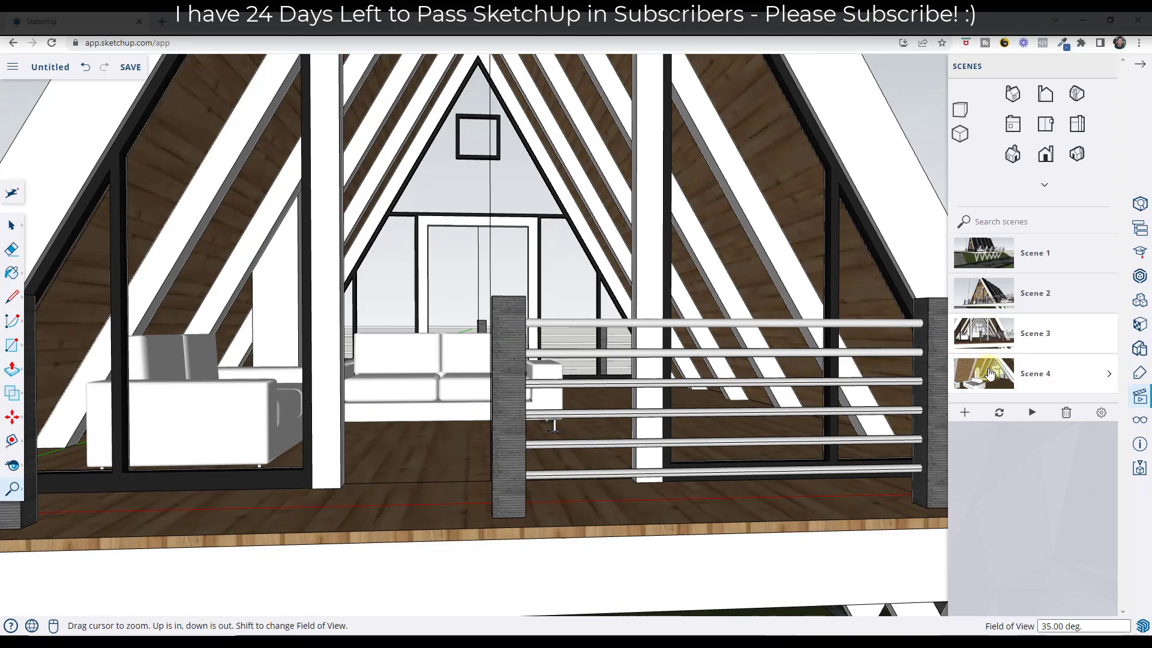
mouse_move(990, 374)
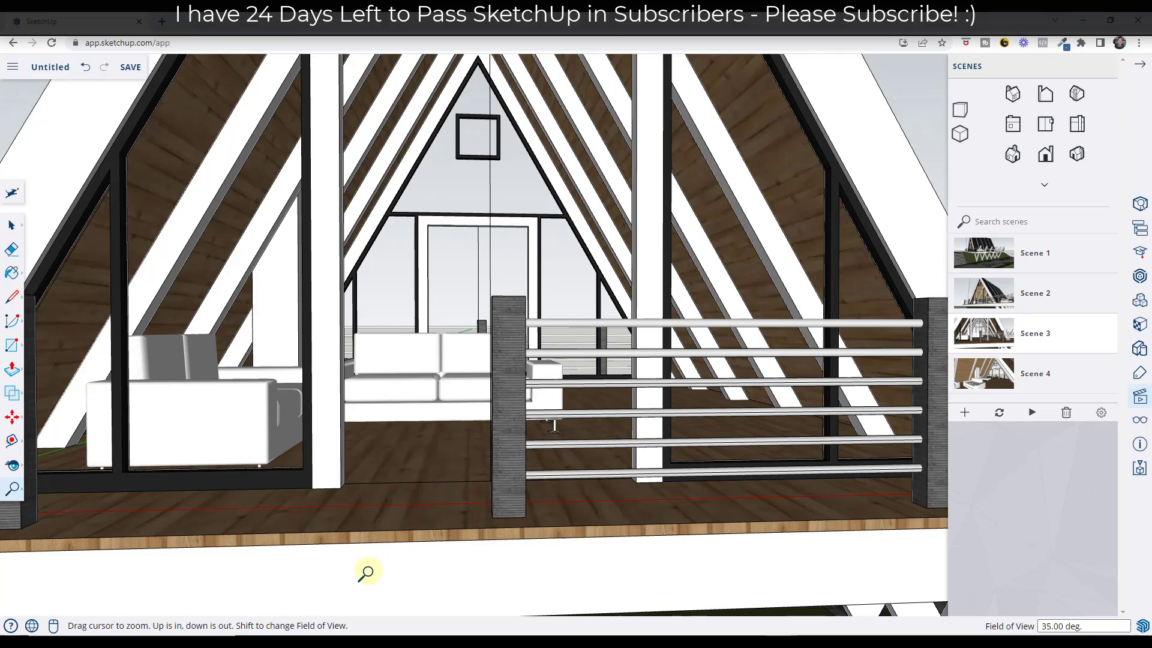
left_click_drag(367, 571, 587, 287)
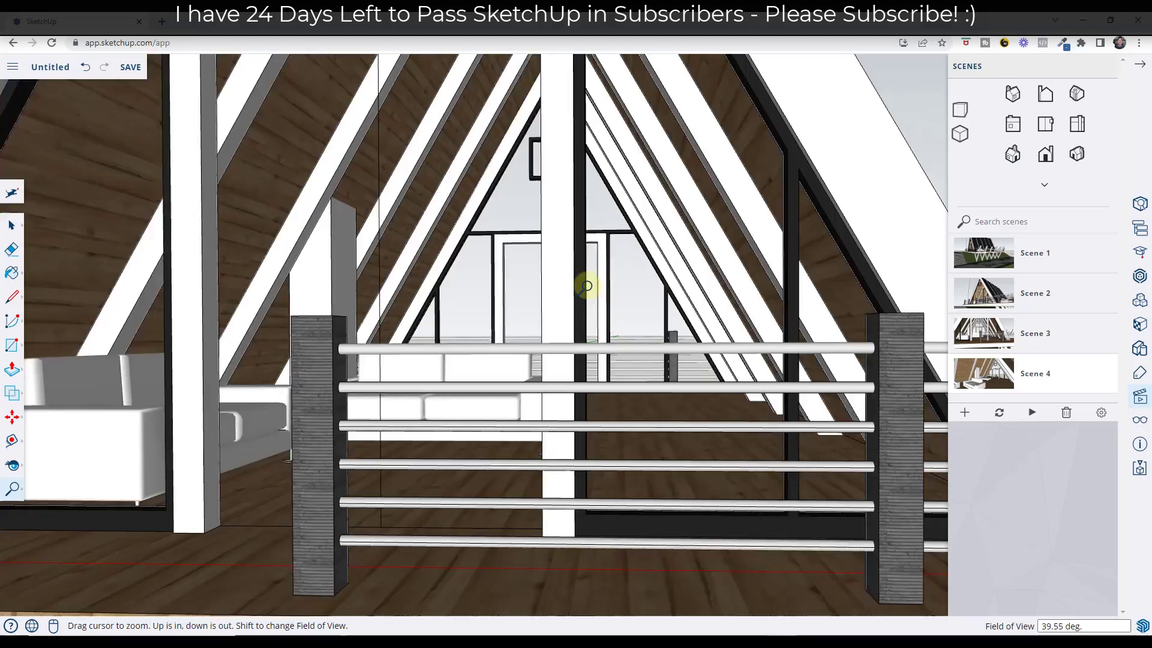
left_click_drag(584, 285, 507, 281)
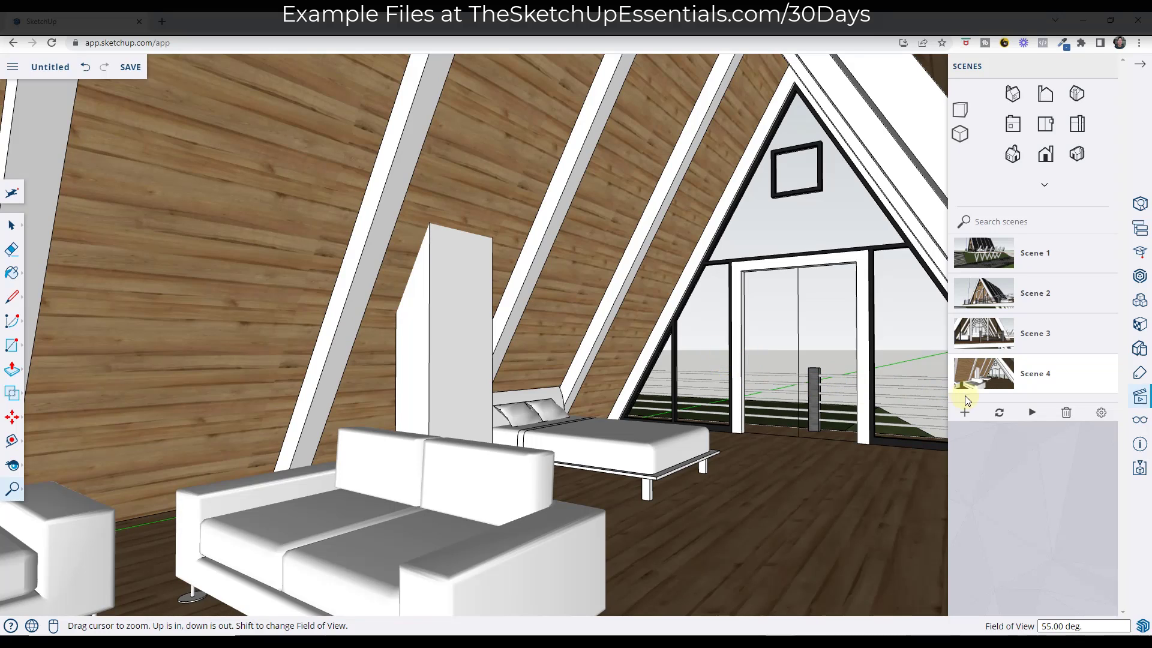
mouse_move(987, 308)
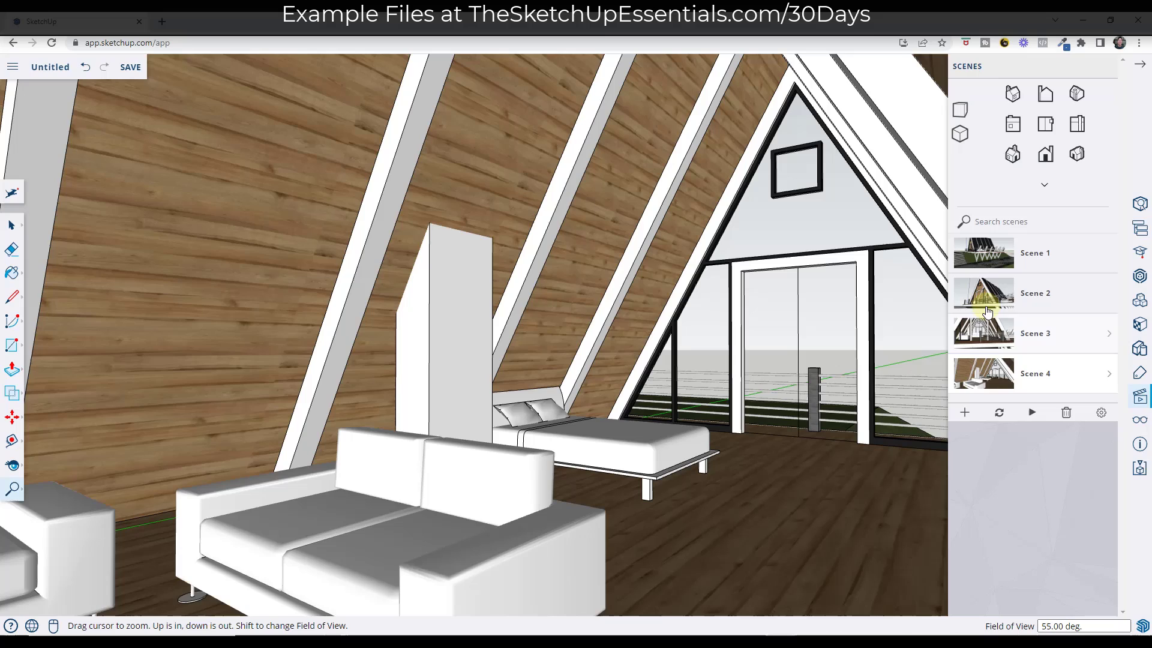
mouse_move(964, 412)
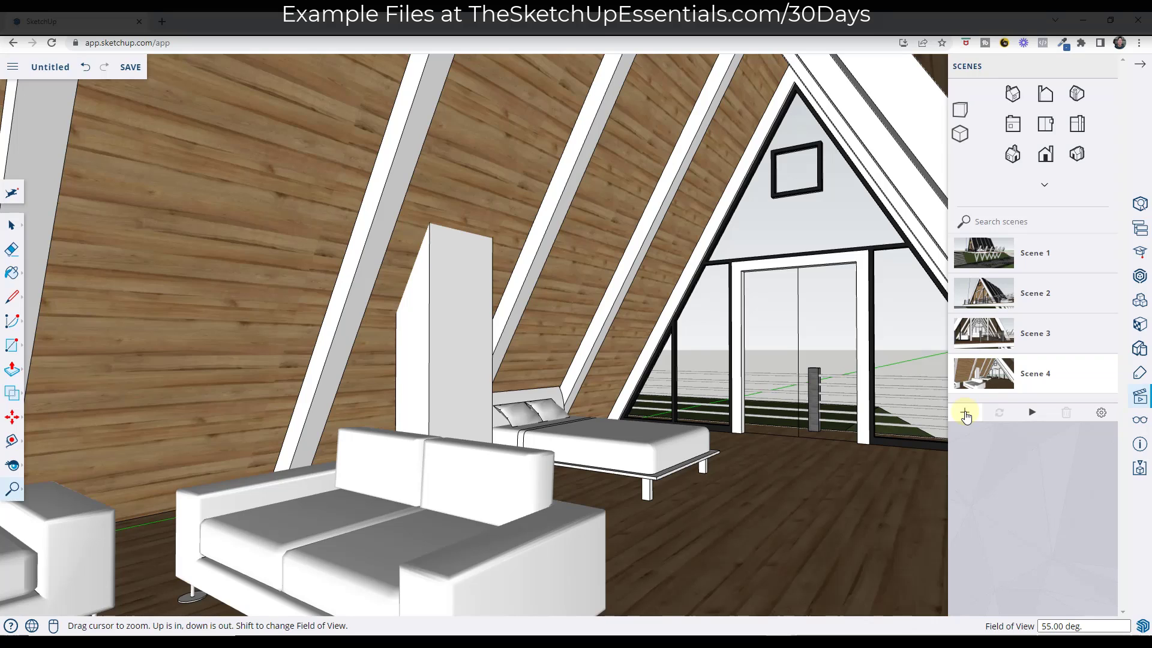
Step: Add Scene 5 from the current view and expand the default style collection
left_click(965, 411)
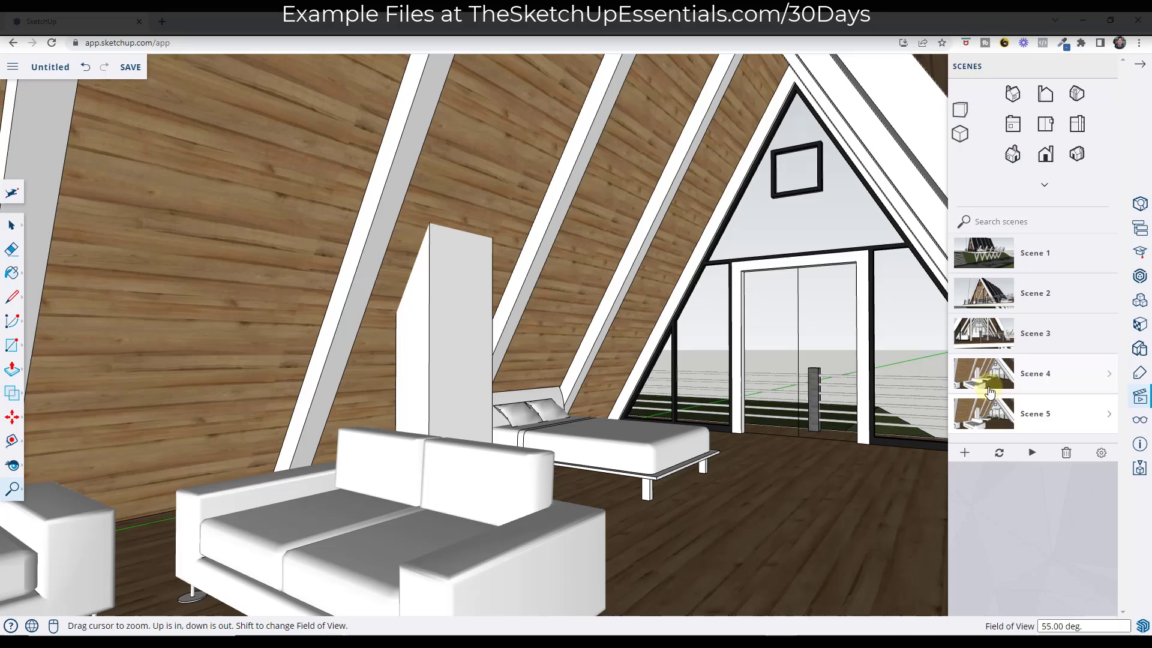
left_click(1140, 346)
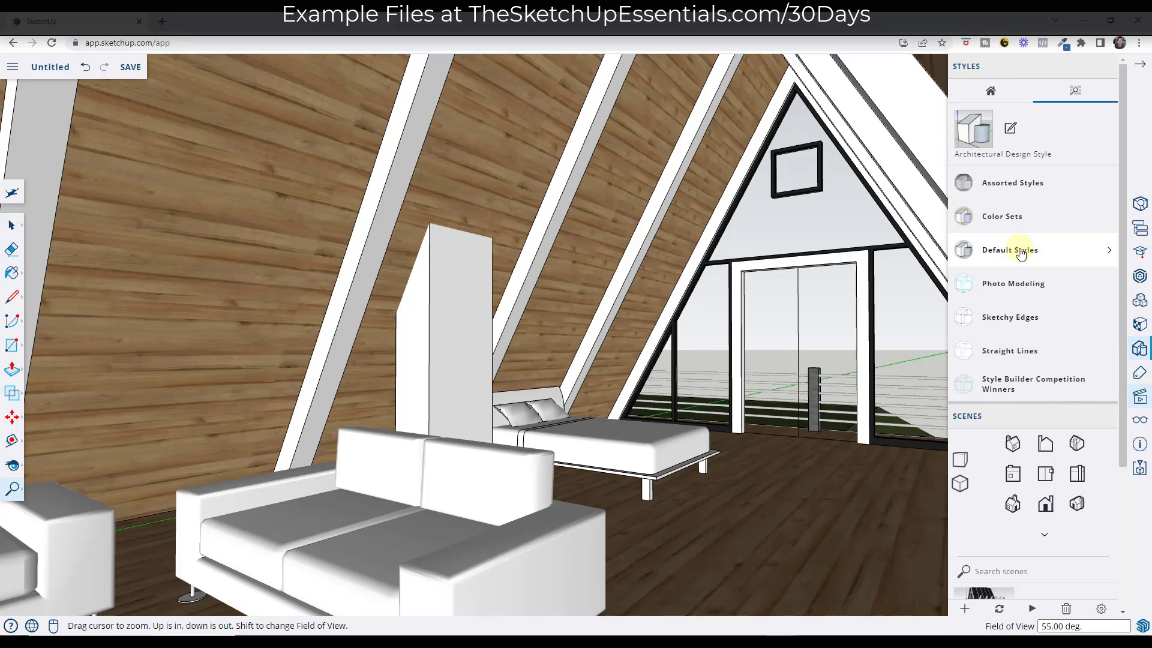
left_click(1008, 249)
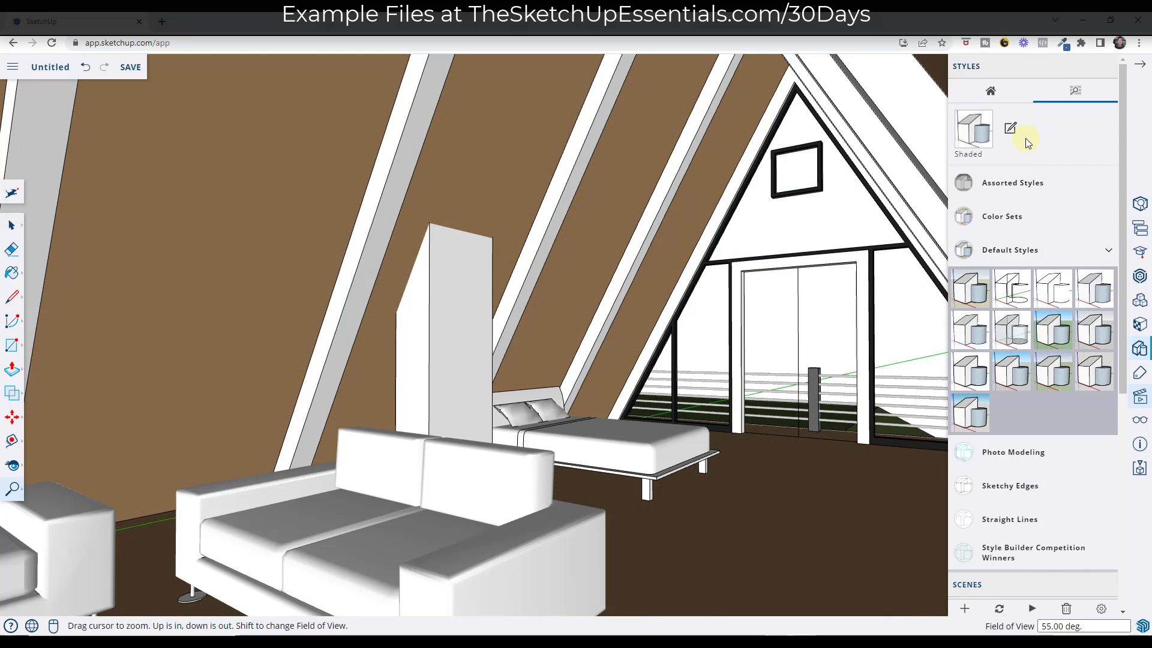
Step: Edit the style to Hidden Line faces with profile edges enabled
left_click(1010, 128)
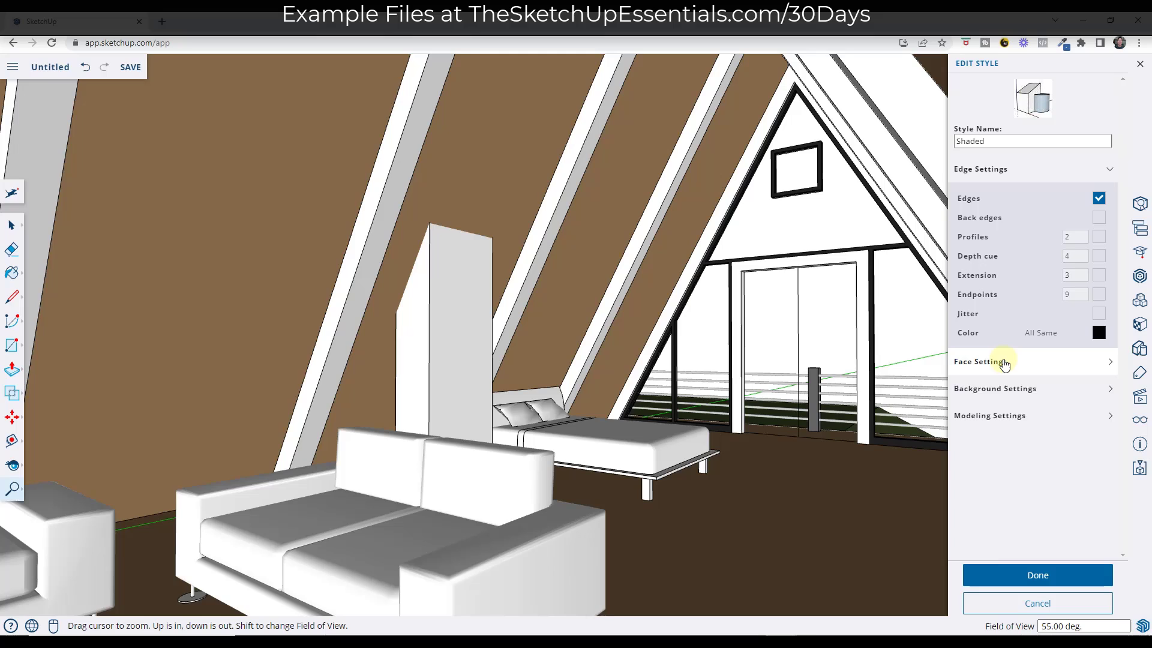
left_click(997, 476)
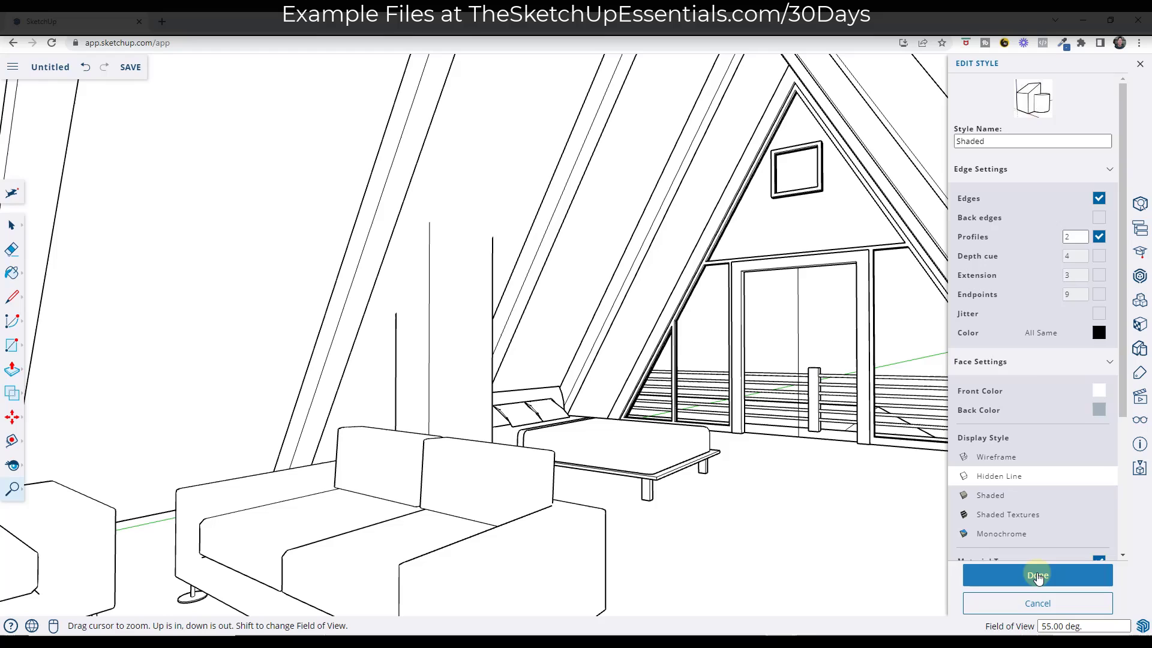
left_click(1036, 575)
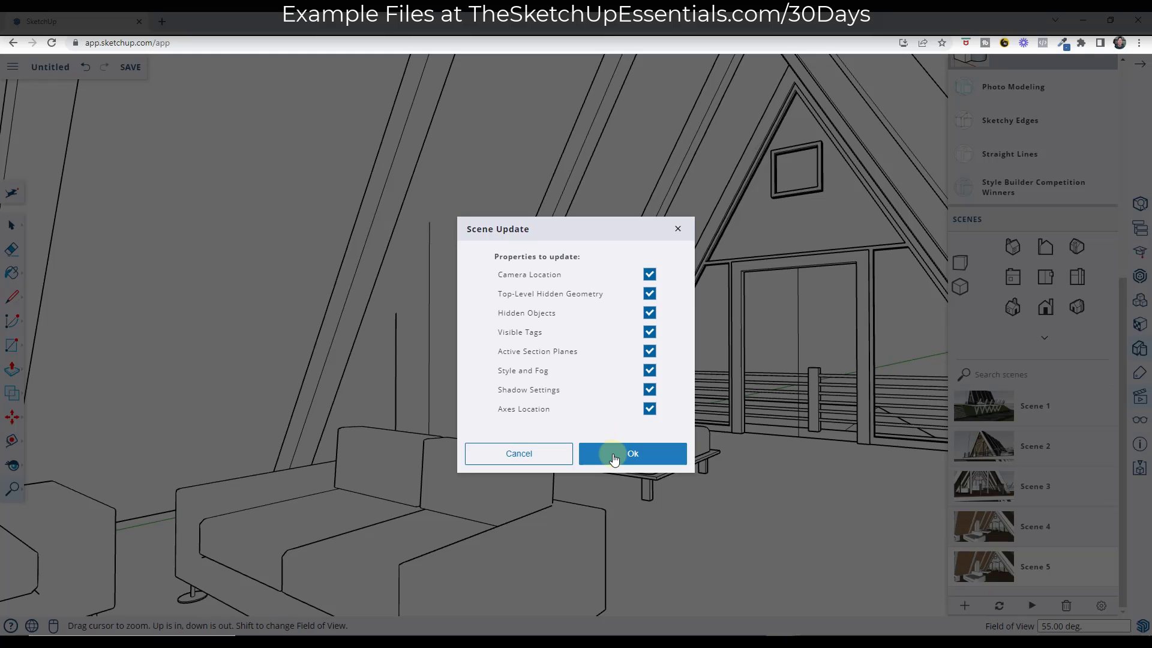
Step: Confirm saving the hidden-line style into Scene 5 and jump to it
left_click(631, 453)
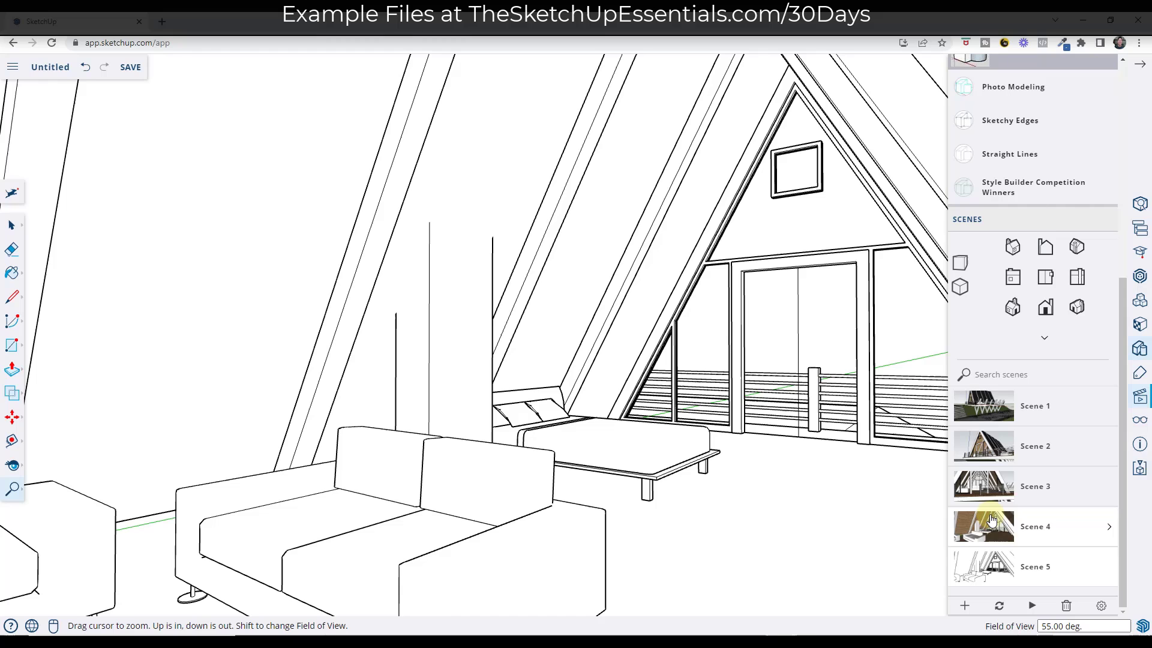
left_click(983, 525)
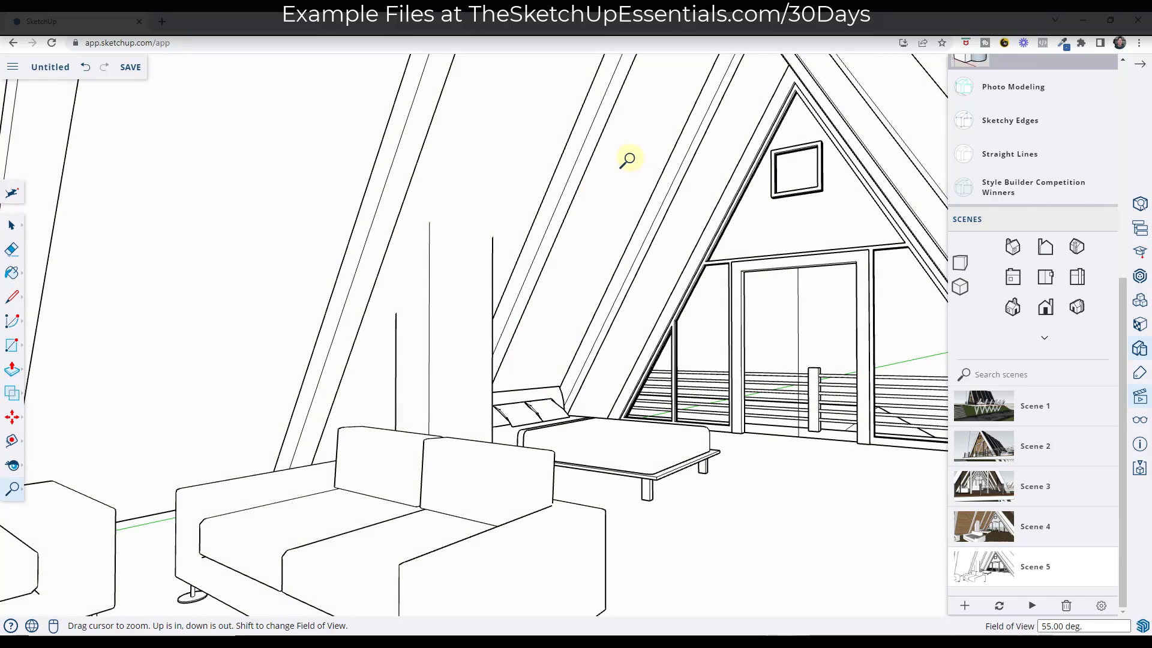
mouse_move(1140, 419)
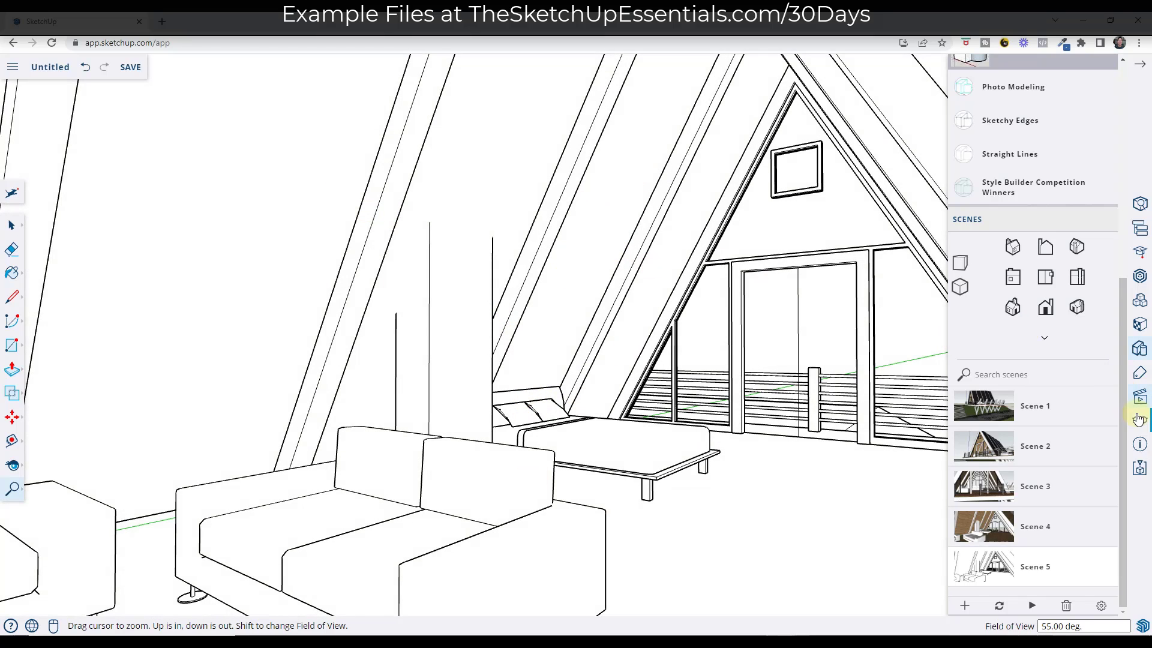
mouse_move(1140, 422)
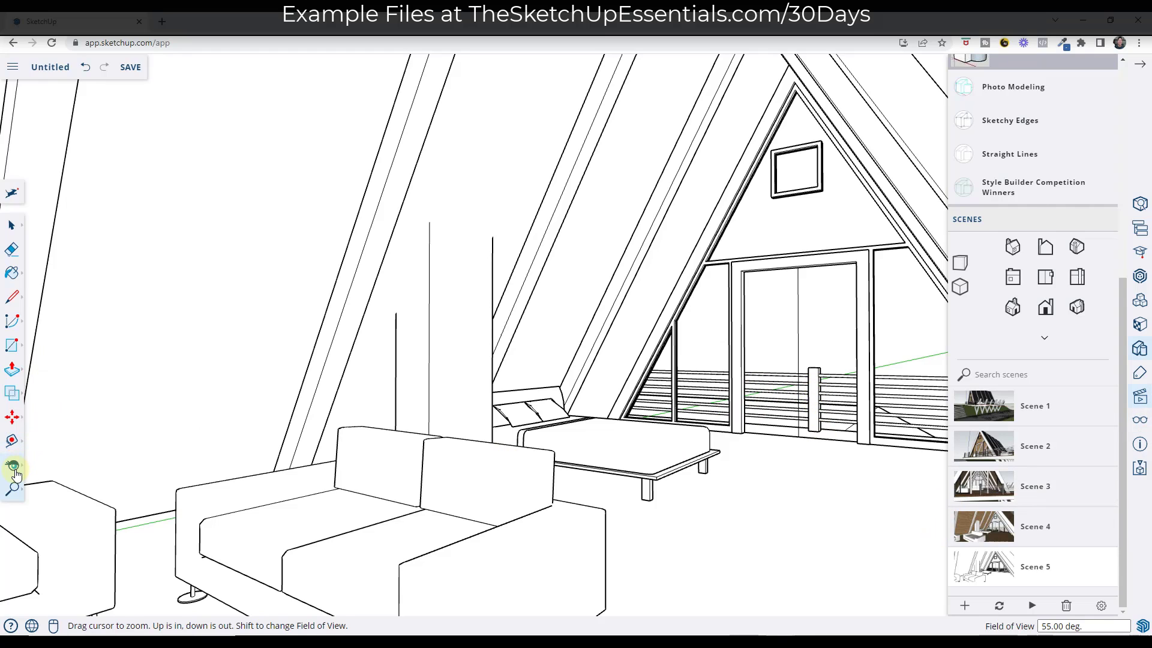
Step: Position the camera on the floor at 6-foot eye height aimed up at the gable window, updating Scene 5
left_click(12, 441)
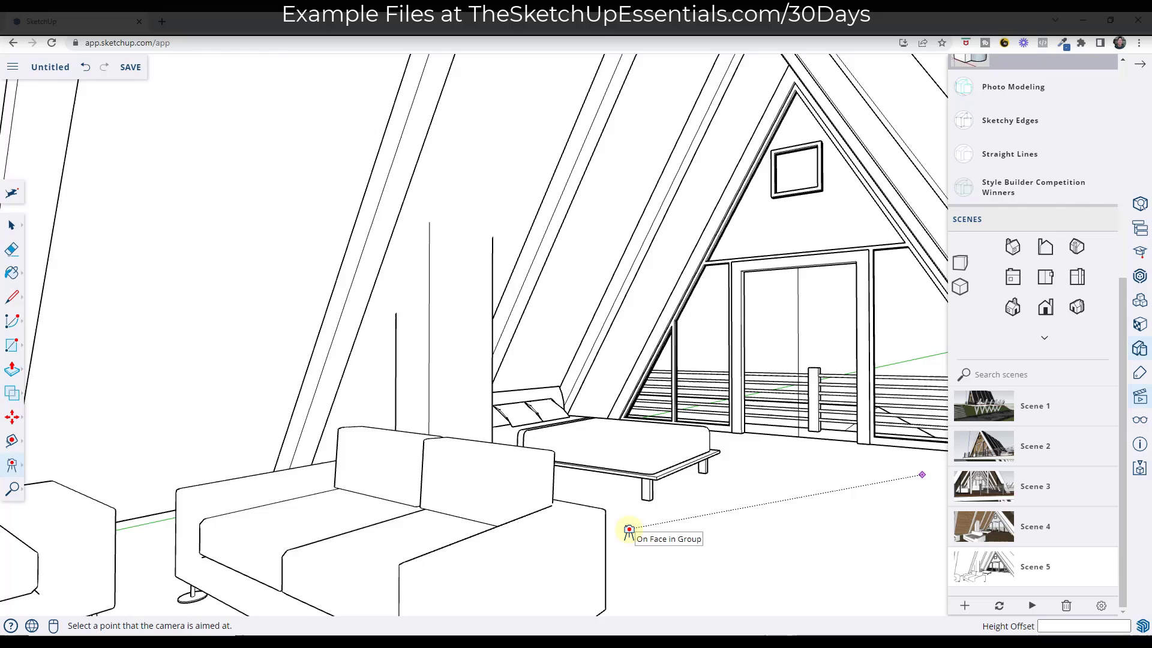
left_click_drag(628, 529, 626, 529)
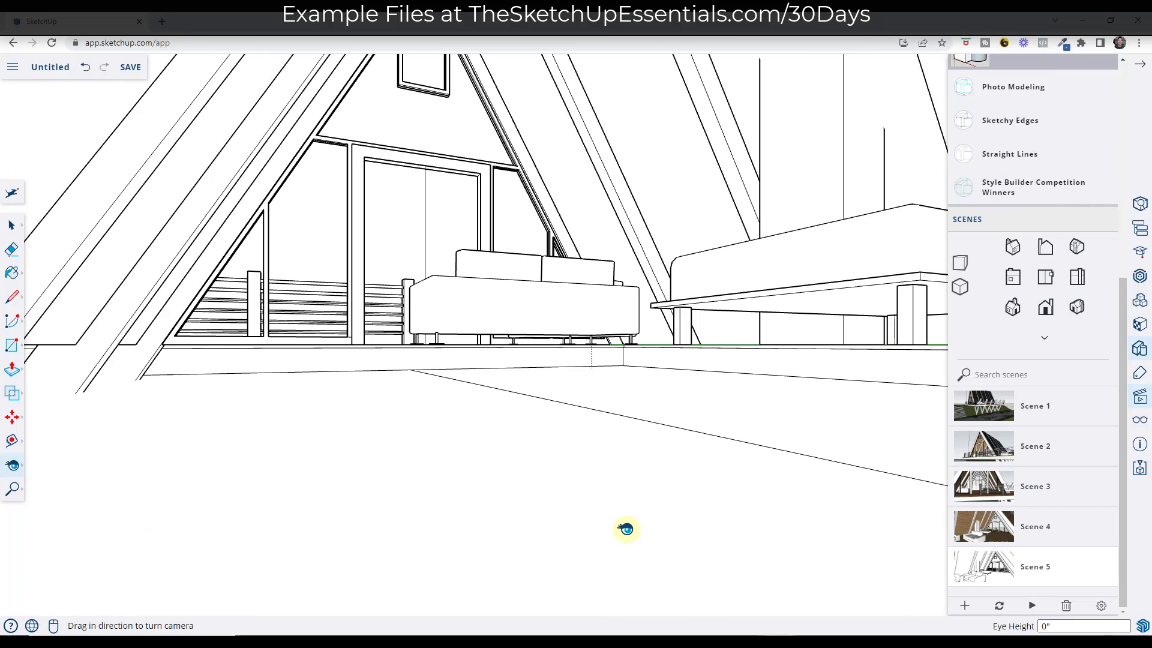
type("6")
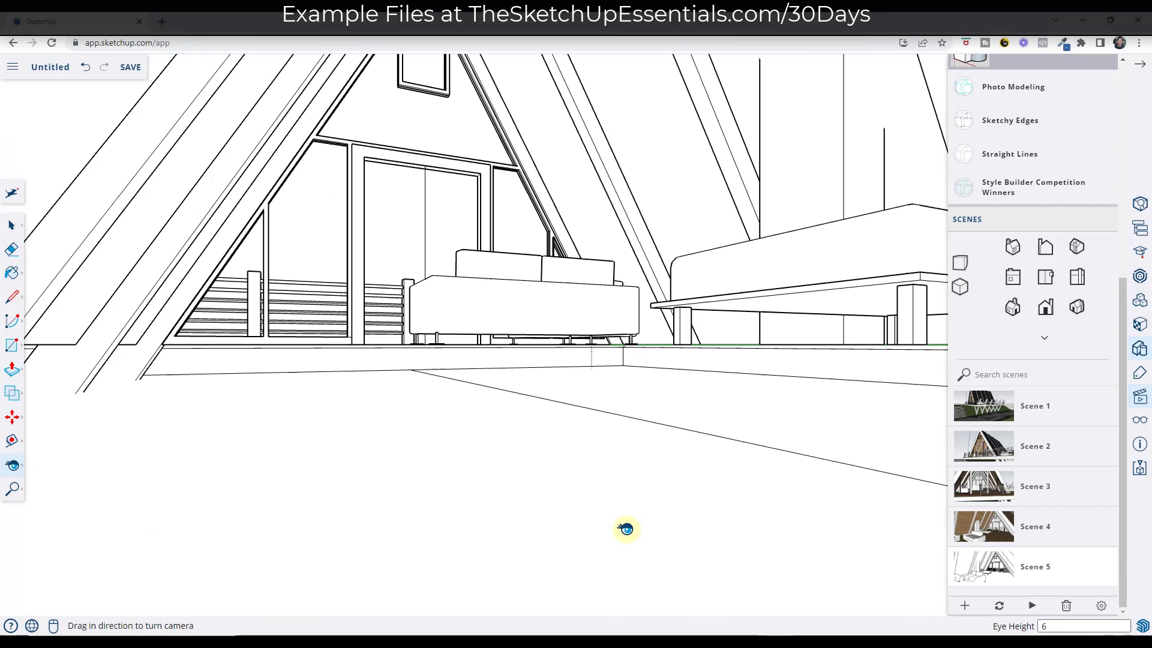
left_click_drag(625, 529, 639, 456)
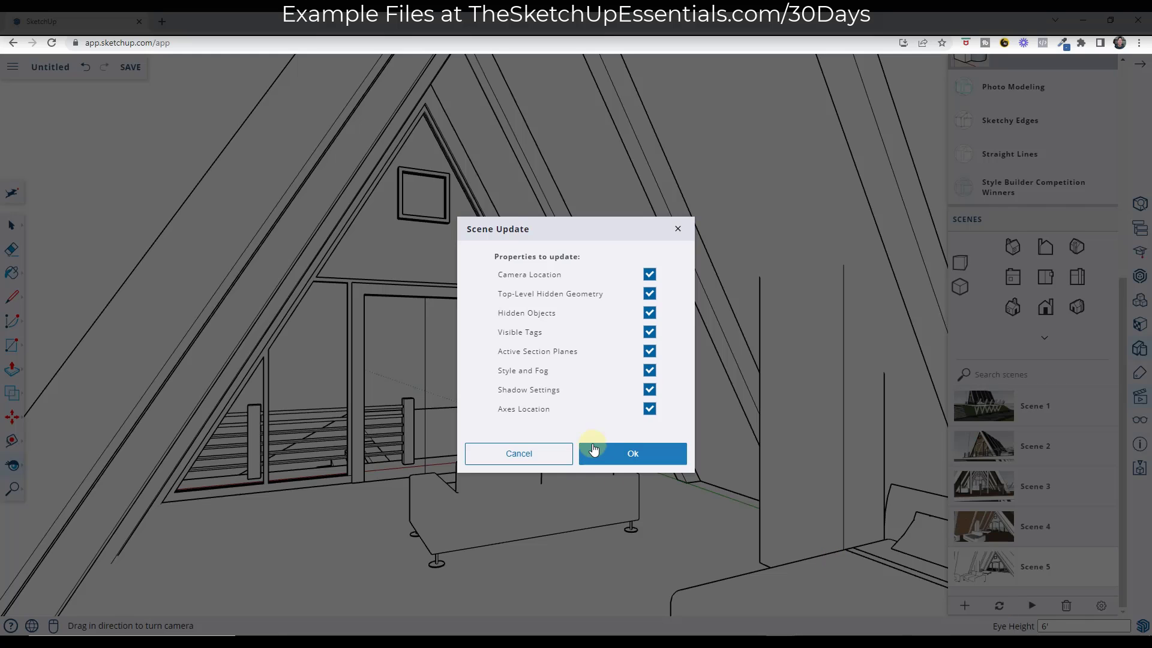
left_click(632, 454)
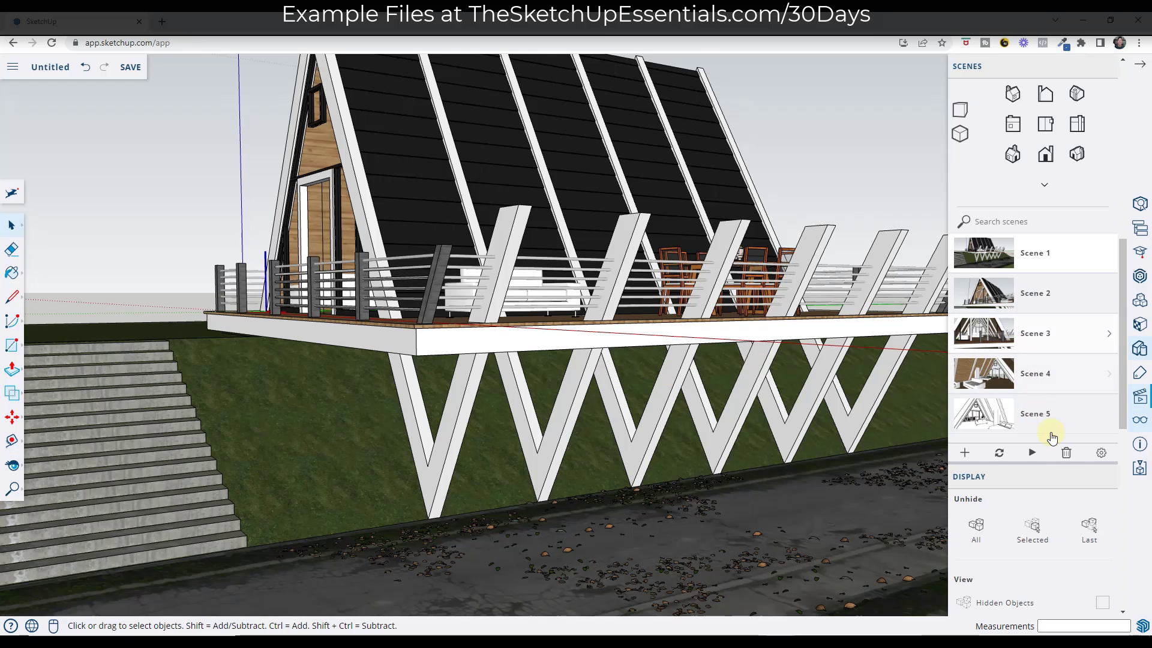
Step: Run the scene animation from the exterior deck into the textured bedroom interior near Scene 4
left_click(1031, 452)
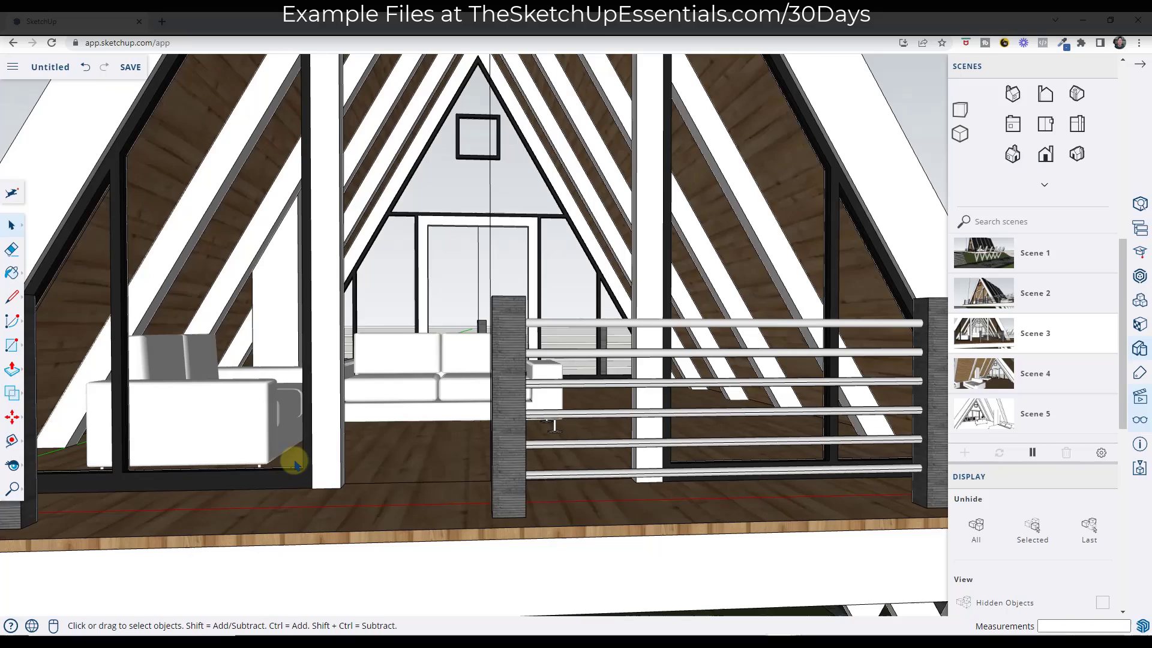
scroll("down", 3)
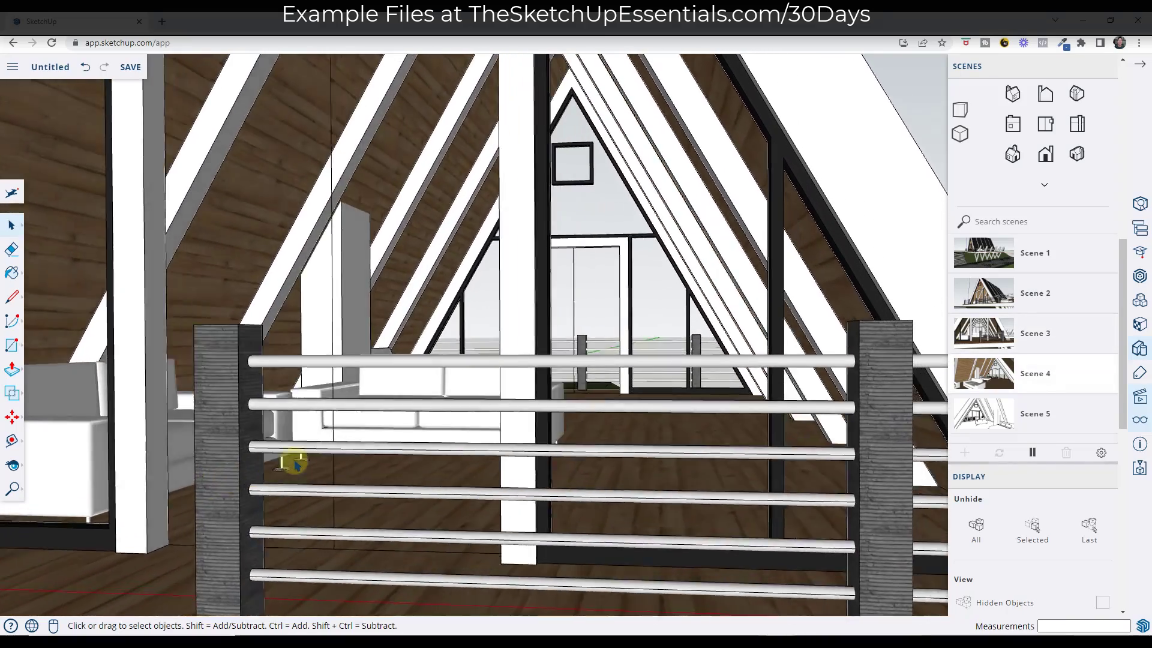